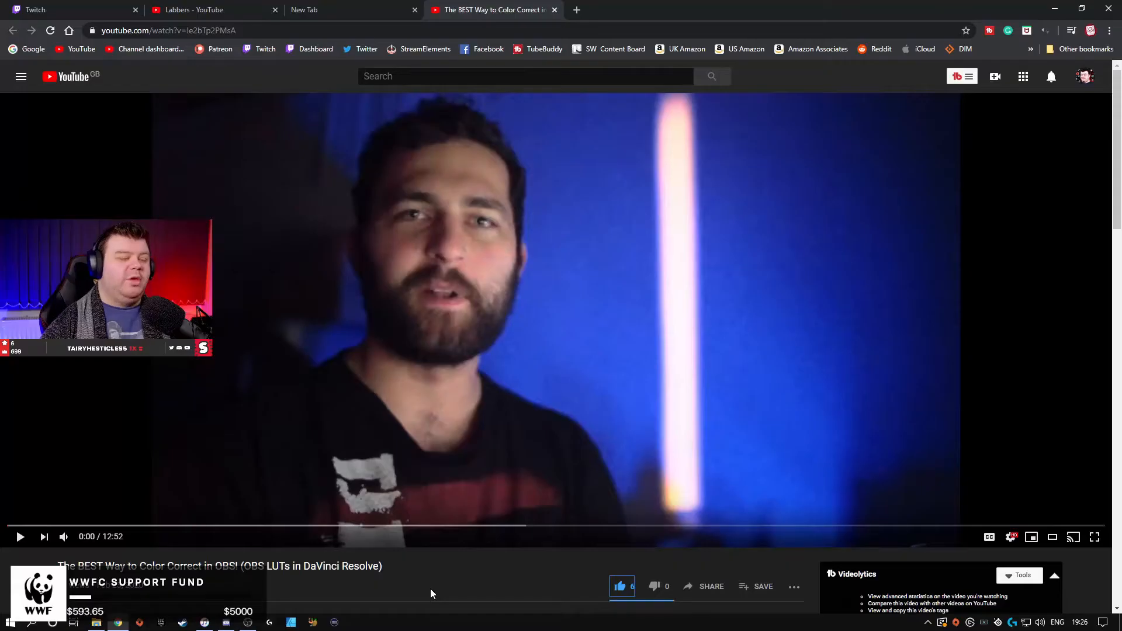
# - Leave the browser video and bring up the Alpha Channels project in Resolve
pyautogui.click(19, 537)
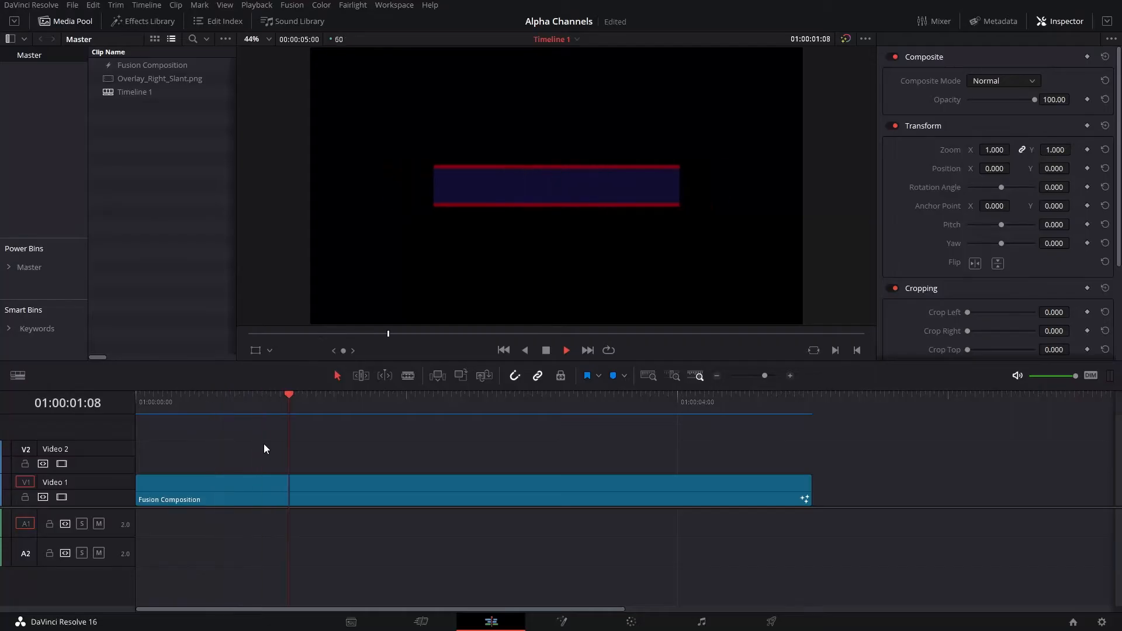
# - Switch to the Deliver page and render each timeline clip as its own file
pyautogui.click(560, 401)
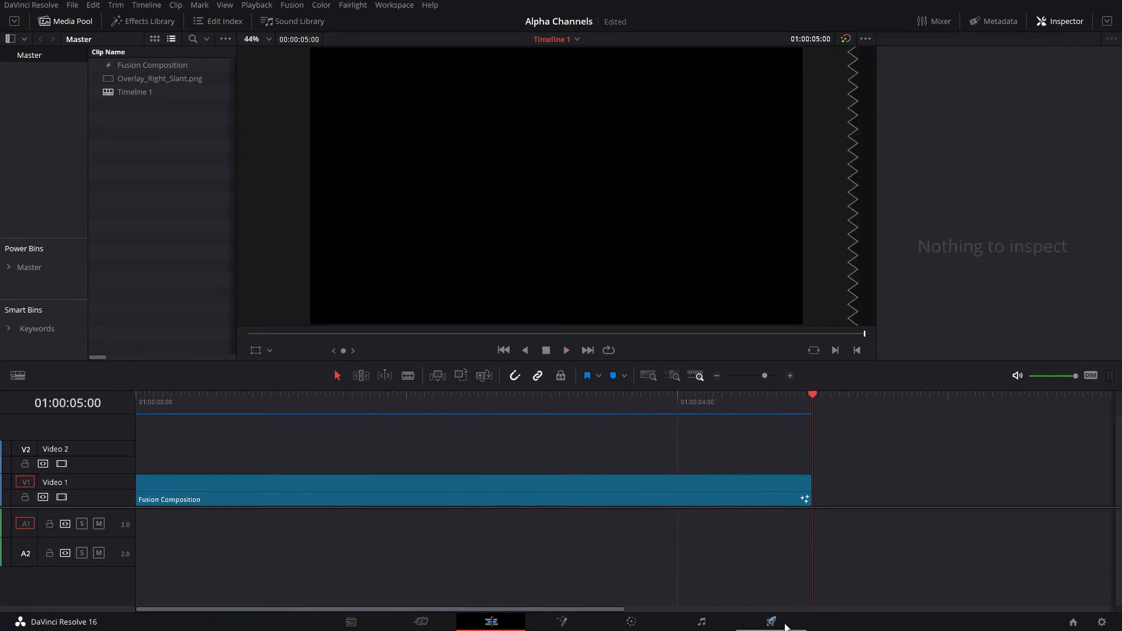
pyautogui.click(770, 621)
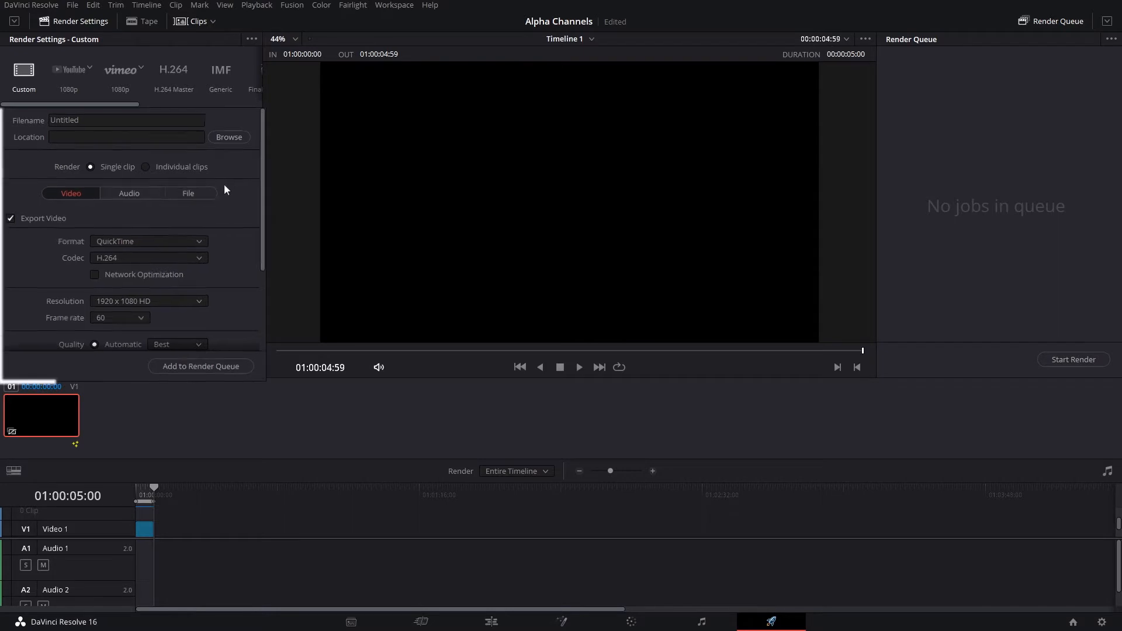
pyautogui.click(149, 241)
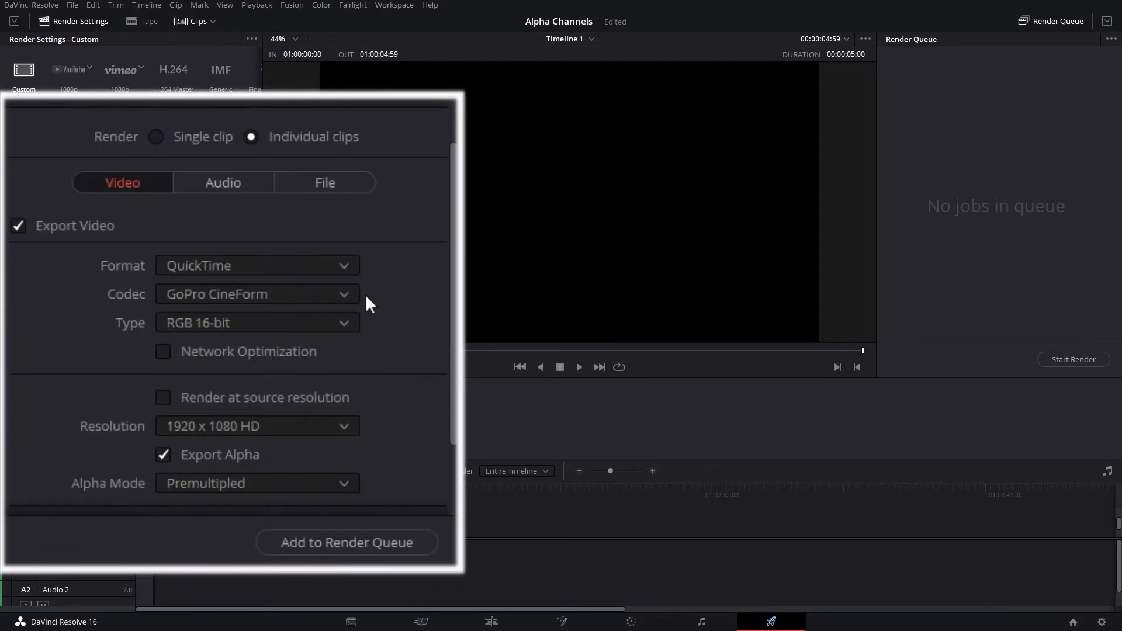
pyautogui.moveTo(368, 328)
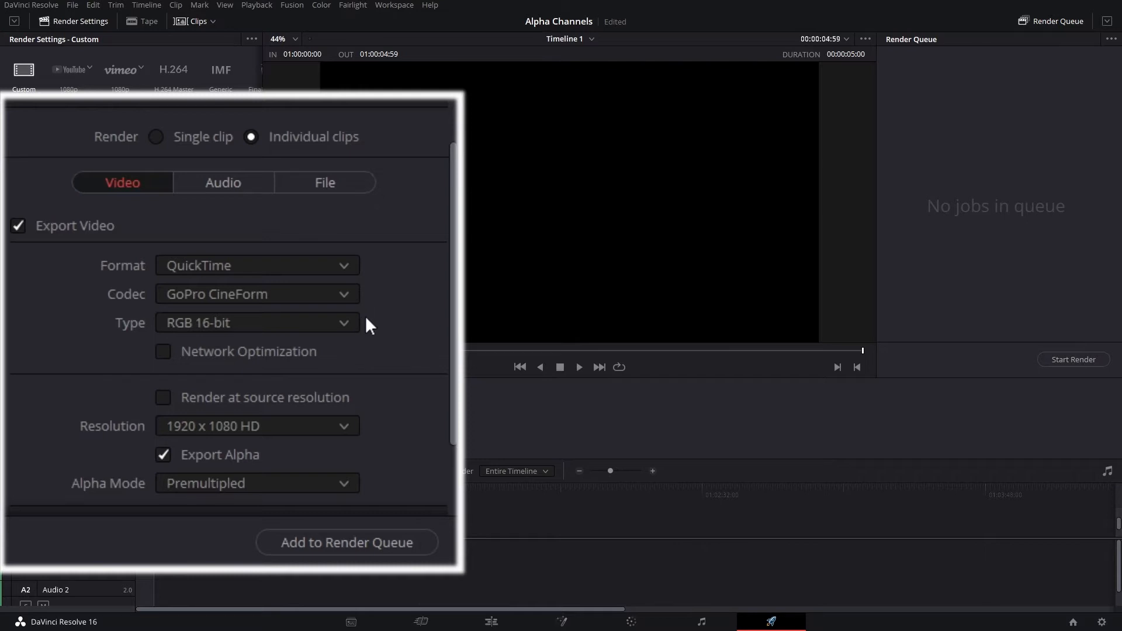
# - Set the codec to Apple ProRes 4444 with Export Alpha enabled
pyautogui.scroll(-3)
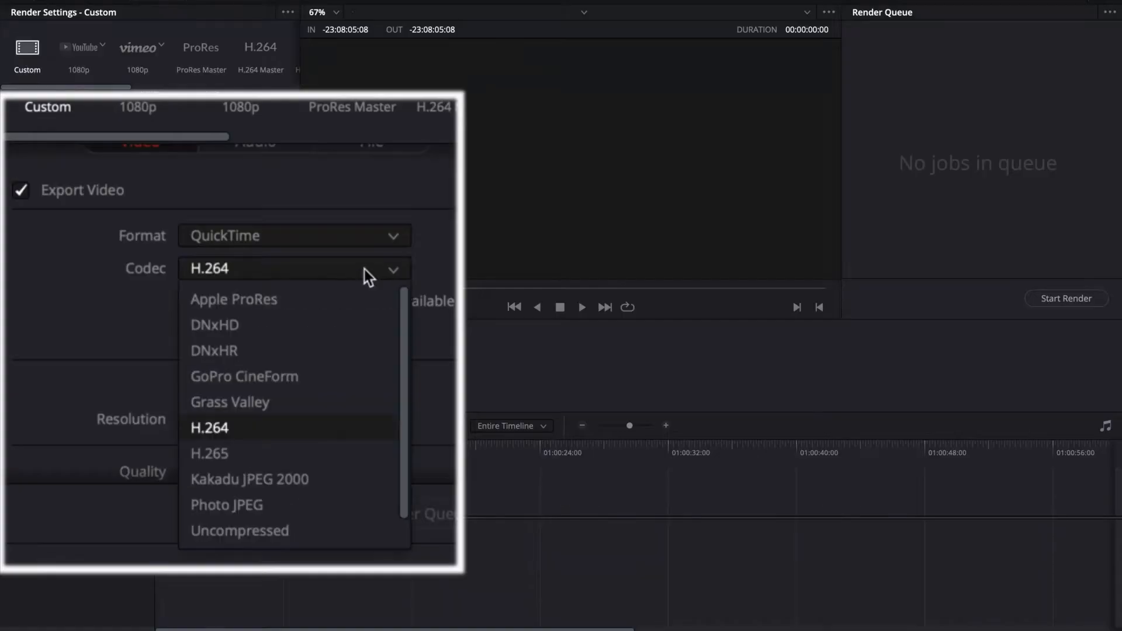
pyautogui.click(234, 299)
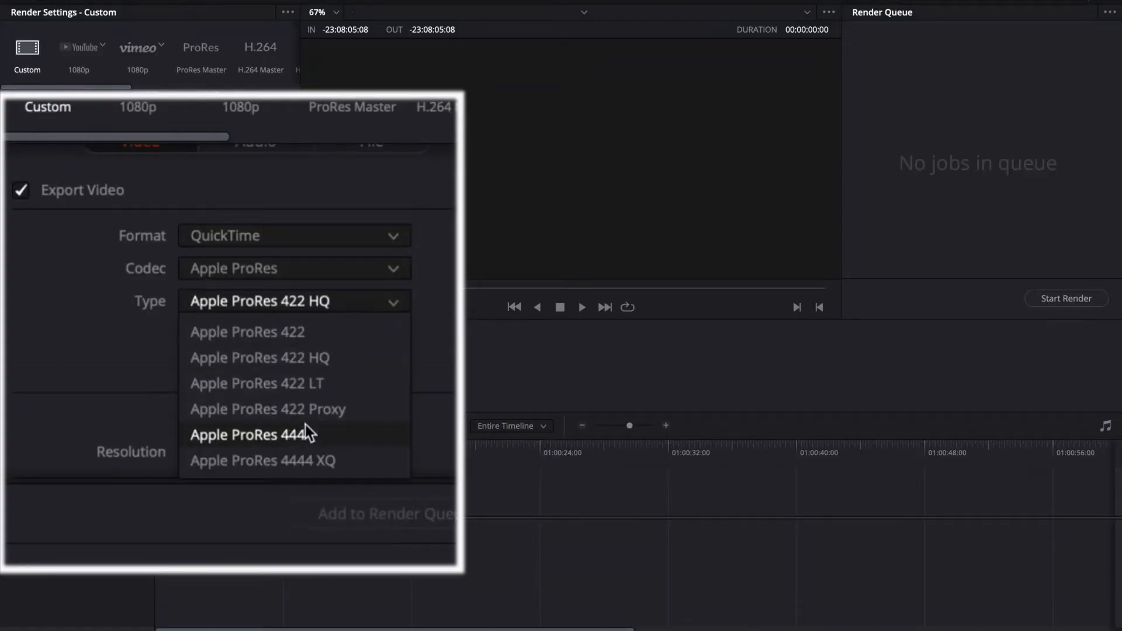
pyautogui.click(248, 435)
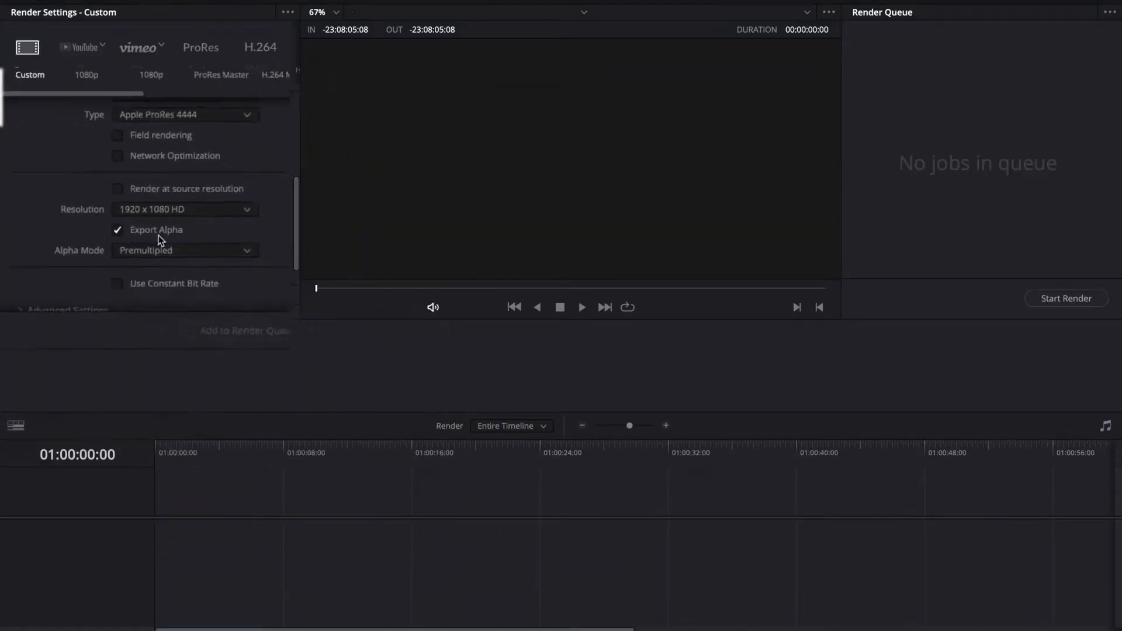
pyautogui.click(490, 621)
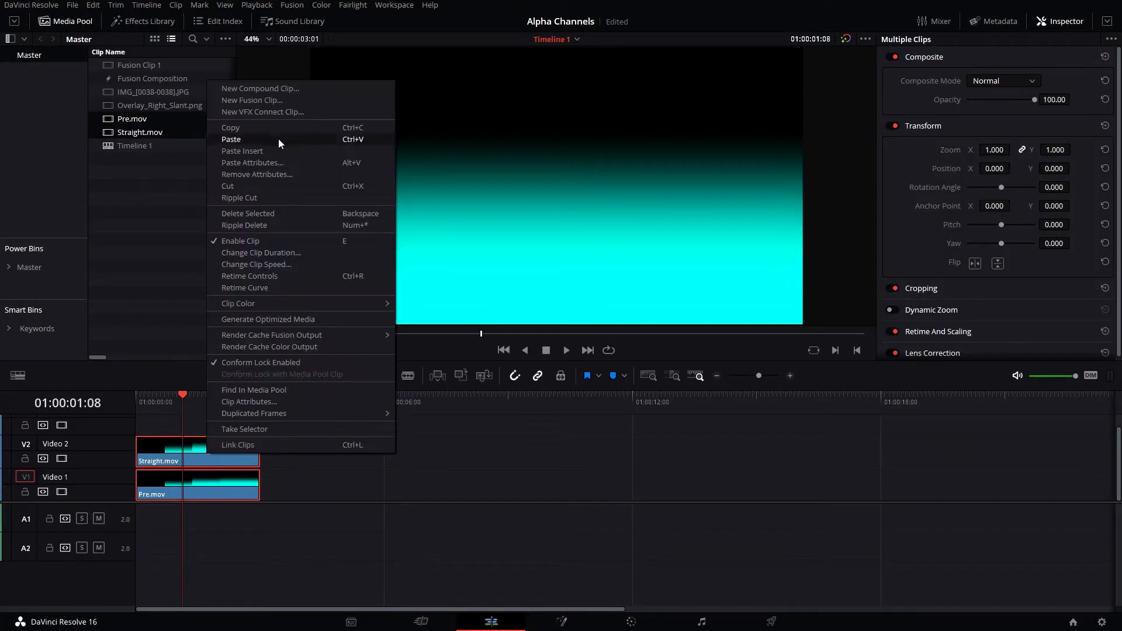
# - Bring up the Alpha Mode choice between premultiplied and straight
pyautogui.click(259, 87)
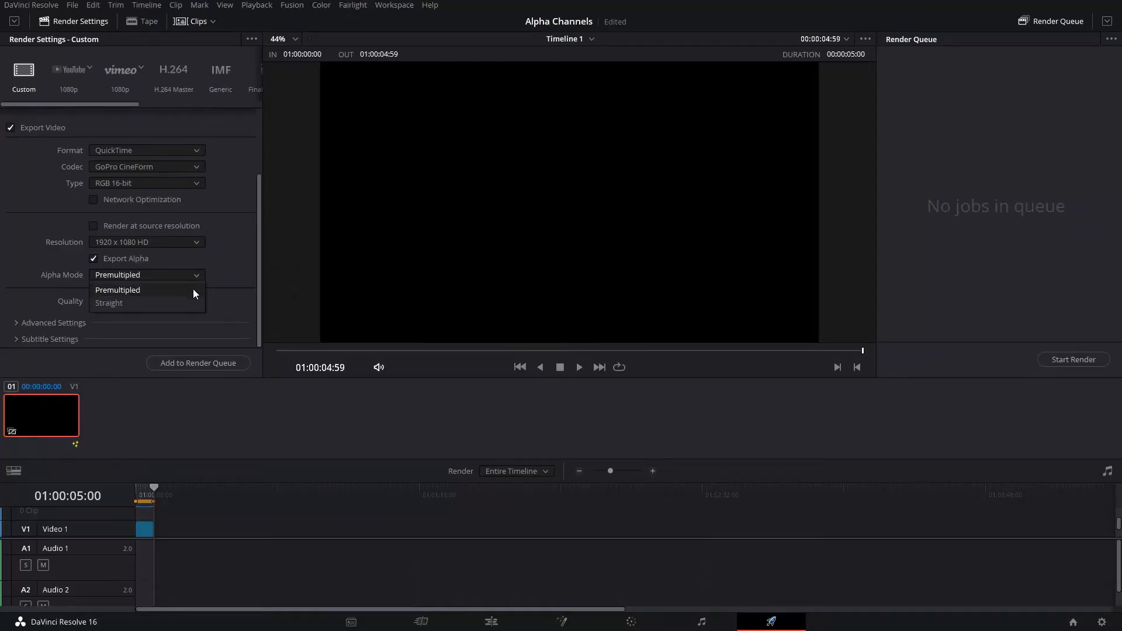
pyautogui.moveTo(200, 299)
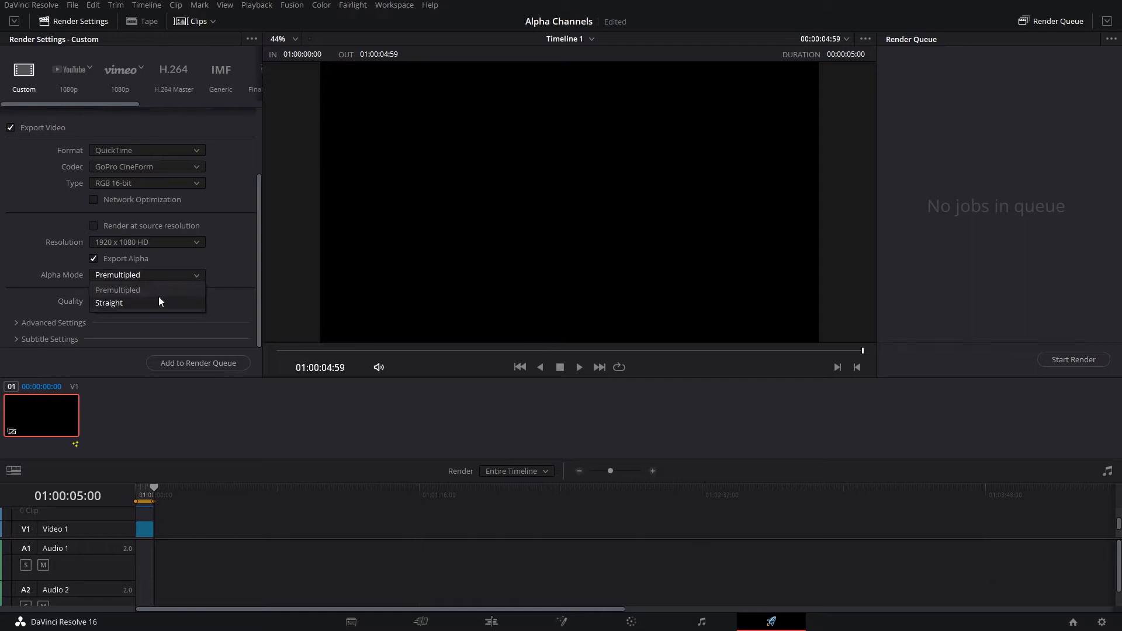
pyautogui.moveTo(158, 304)
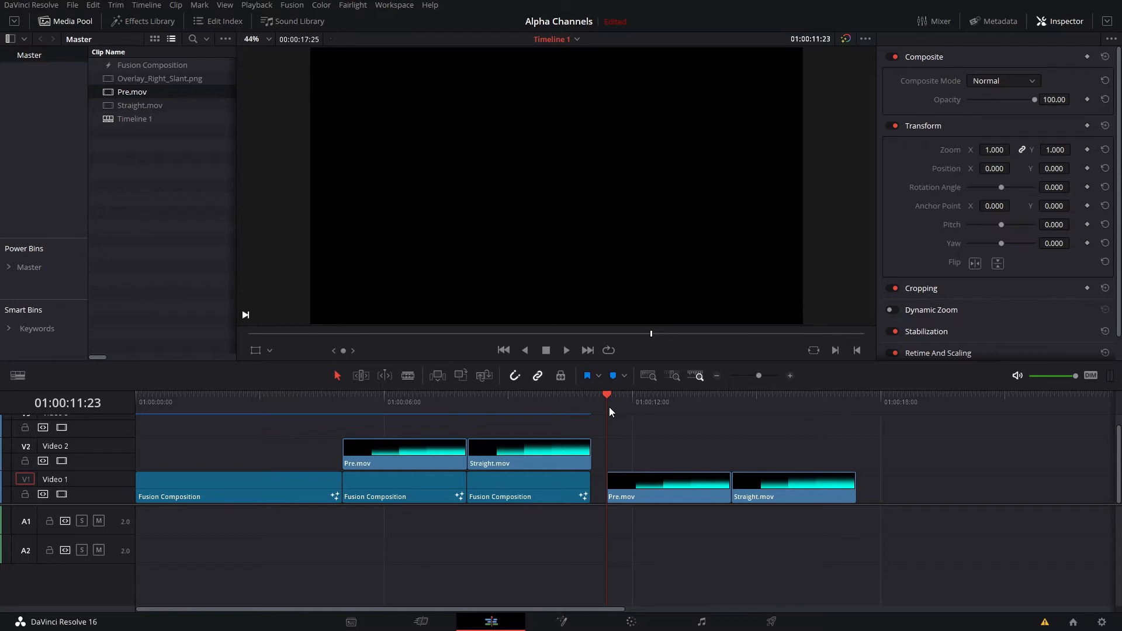
# - Preview the premultiplied Pre.mov render against the straight one on the timeline
pyautogui.click(686, 401)
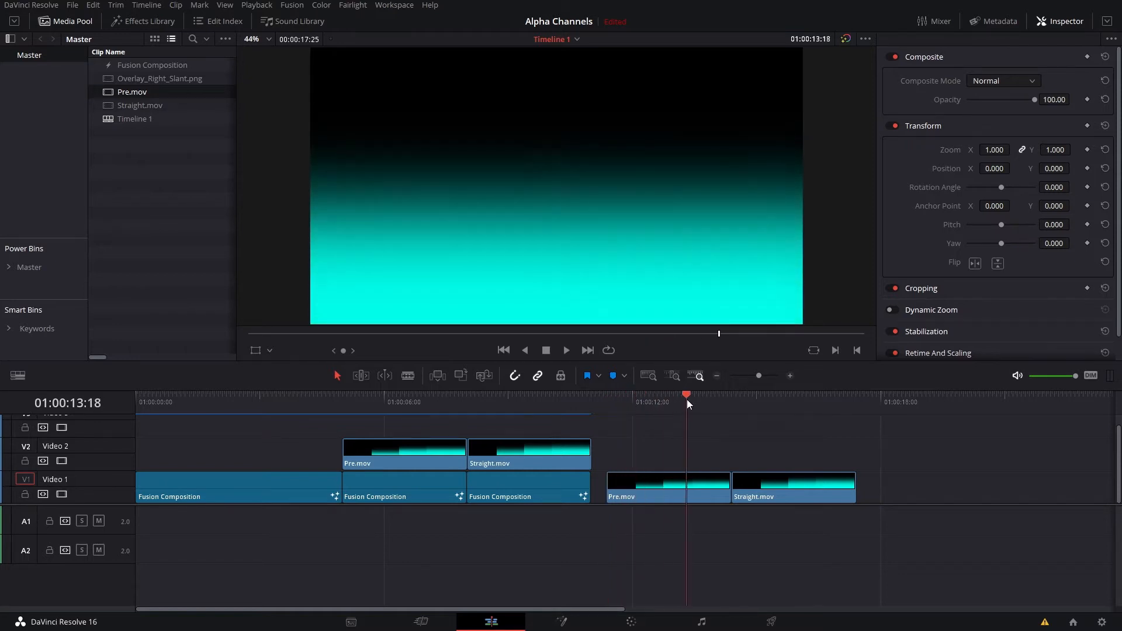
pyautogui.click(390, 401)
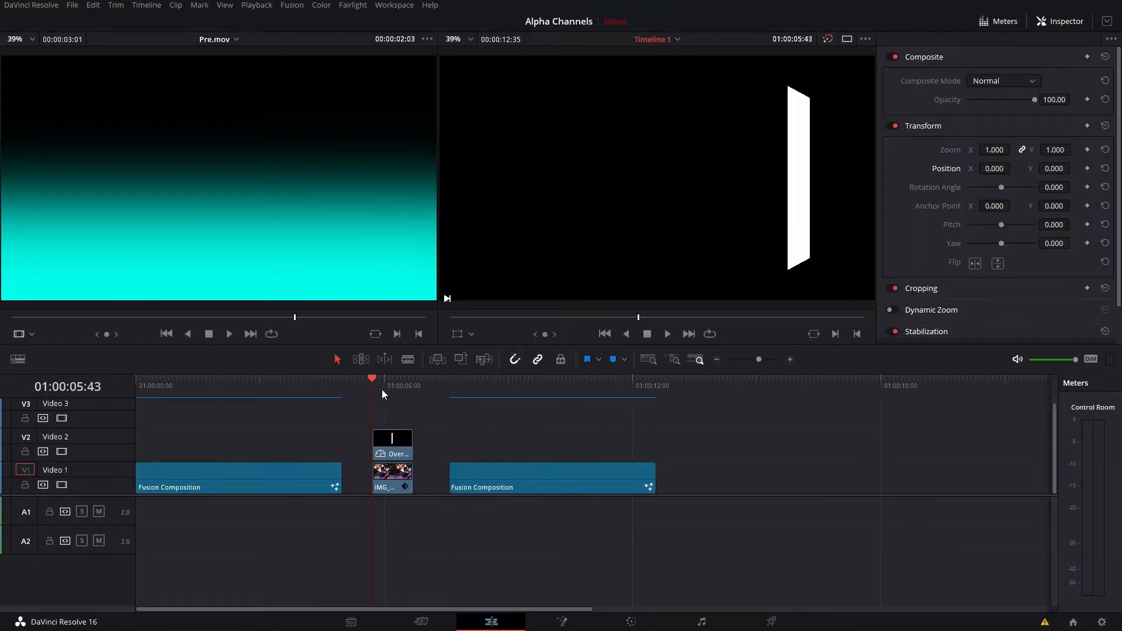
pyautogui.moveTo(381, 407)
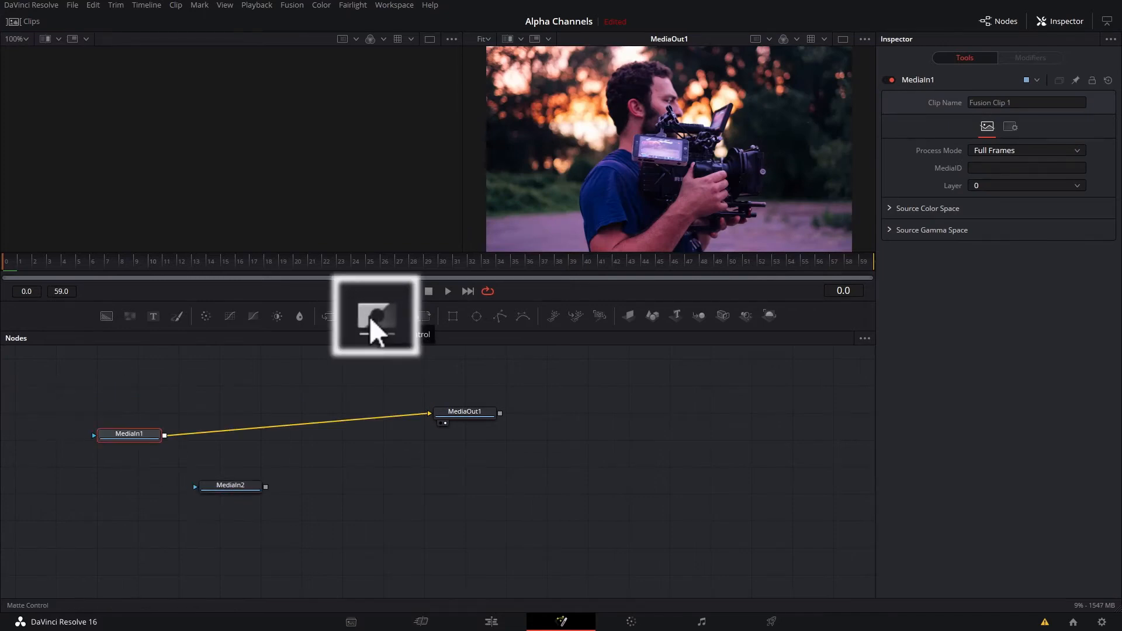
# - Add a Matte Control after MediaIn1 and feed MediaIn2 into it
pyautogui.click(375, 315)
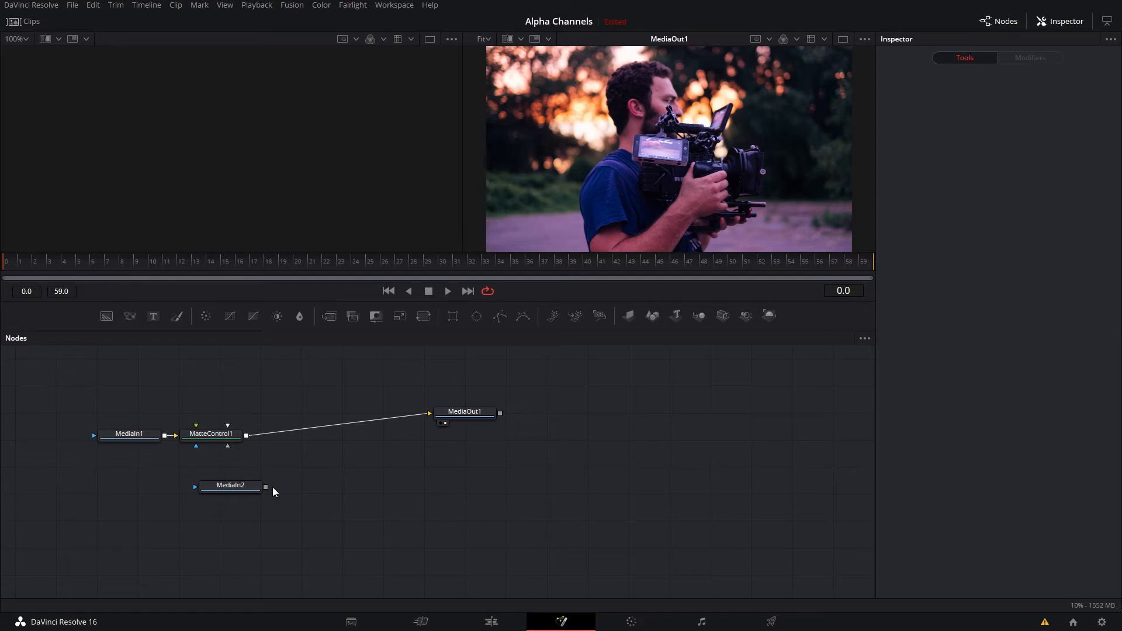
pyautogui.moveTo(265, 486); pyautogui.dragTo(197, 446)
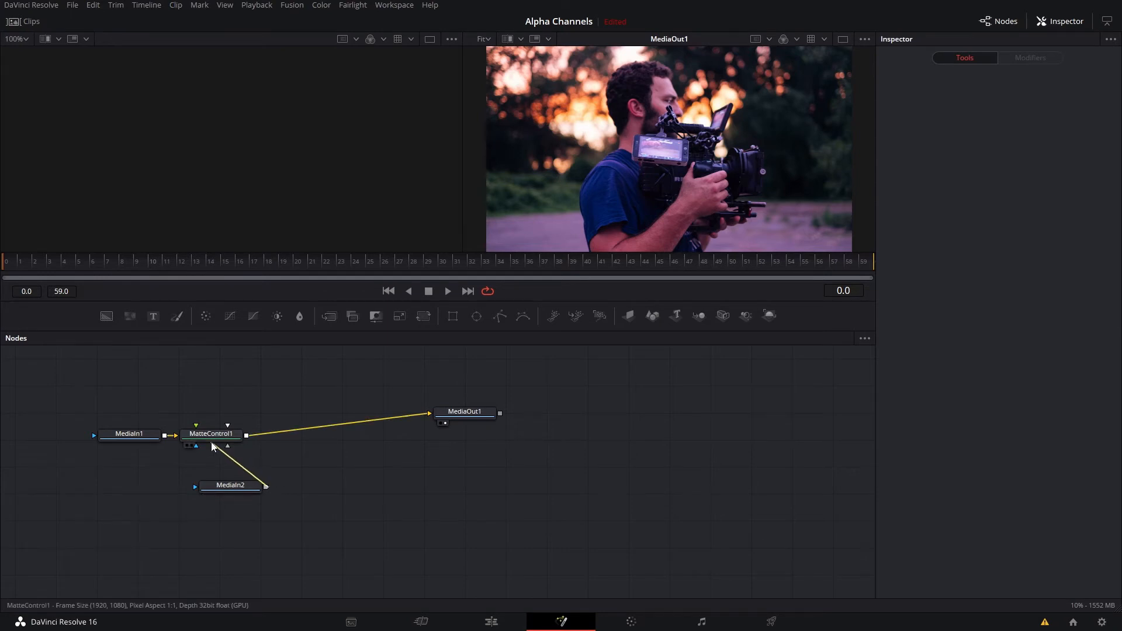
pyautogui.click(228, 435)
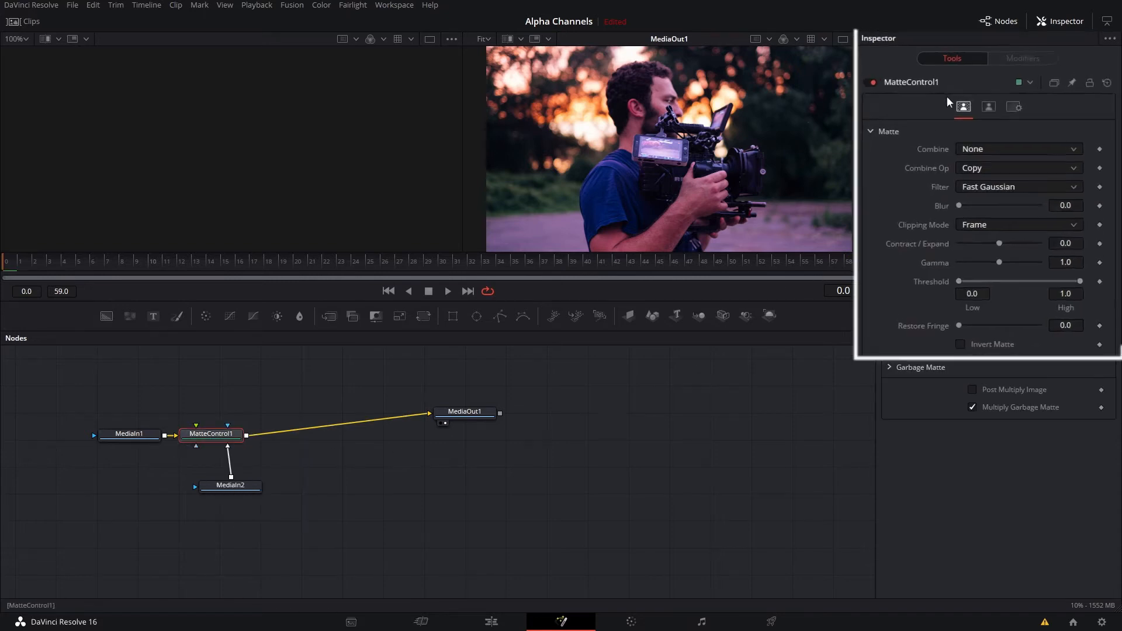
pyautogui.click(1016, 149)
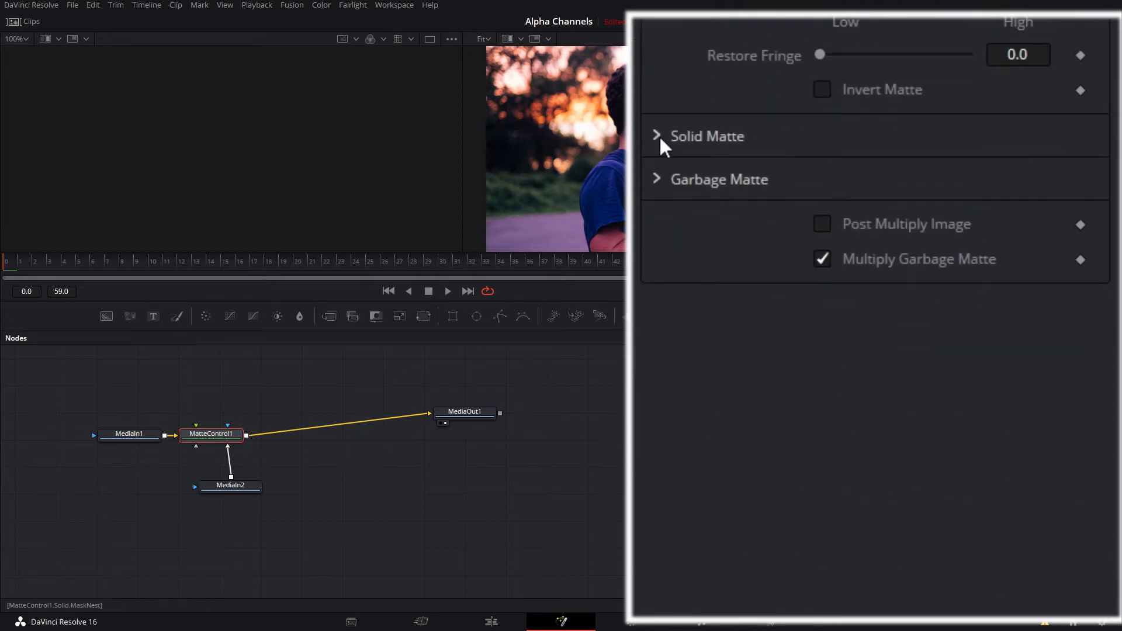
# - Set the solid matte channel to Luminance and invert it to cut out the stripe
pyautogui.click(655, 135)
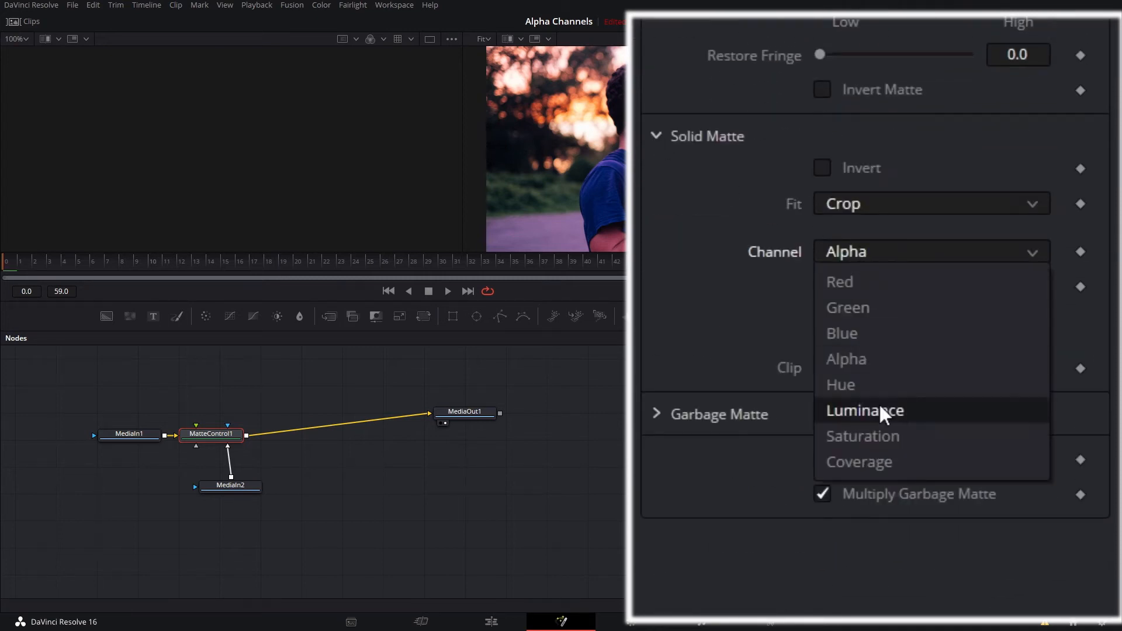
pyautogui.click(864, 411)
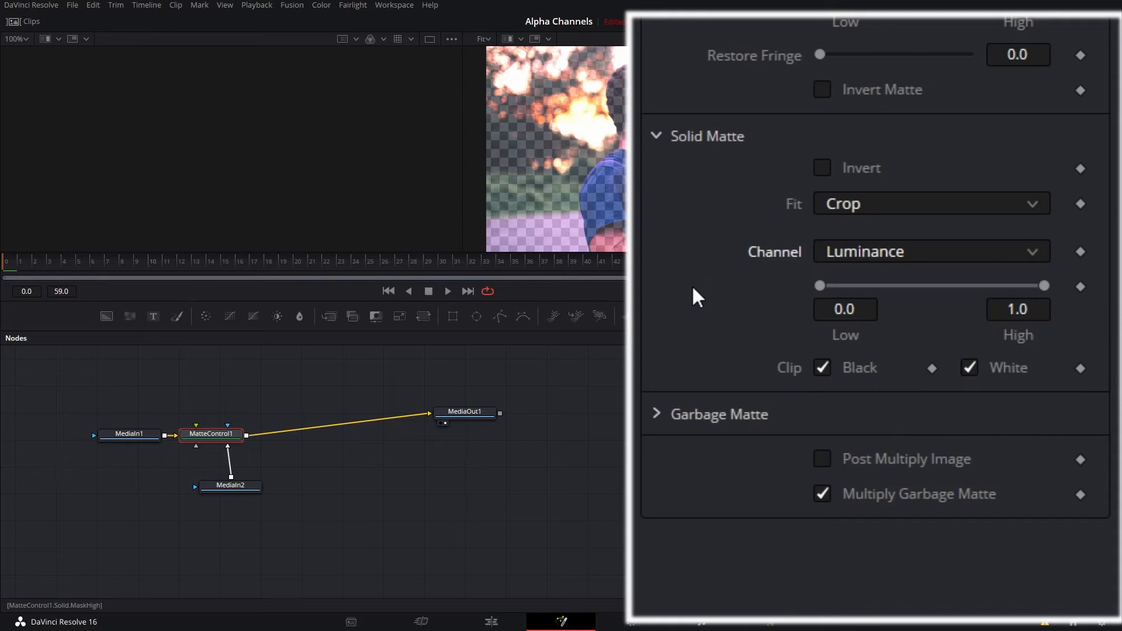
pyautogui.click(822, 458)
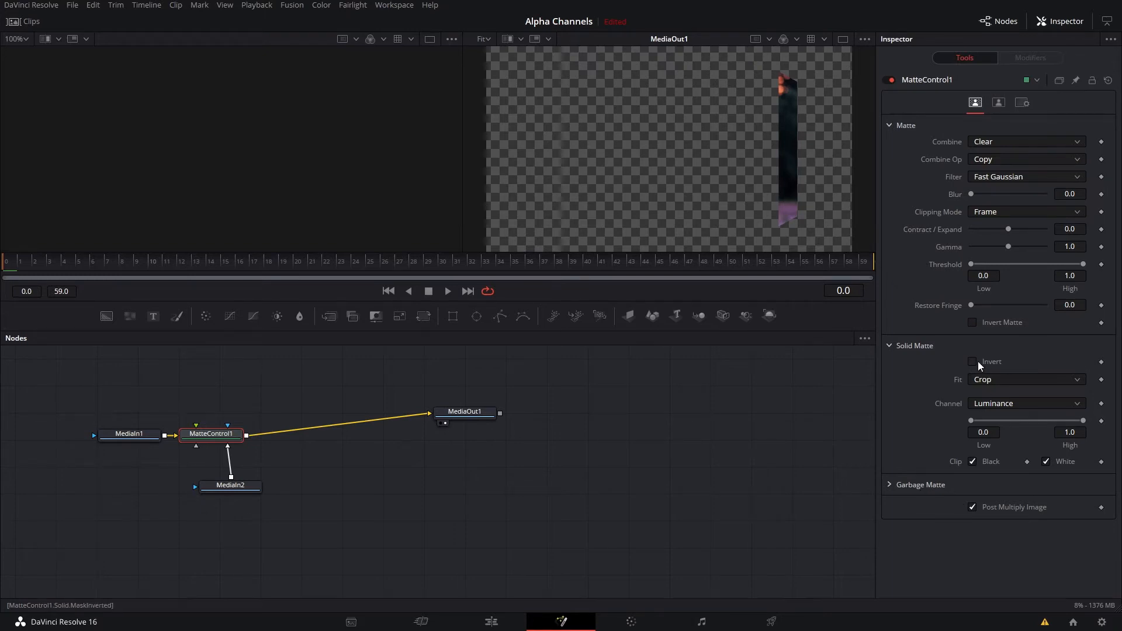
pyautogui.click(973, 362)
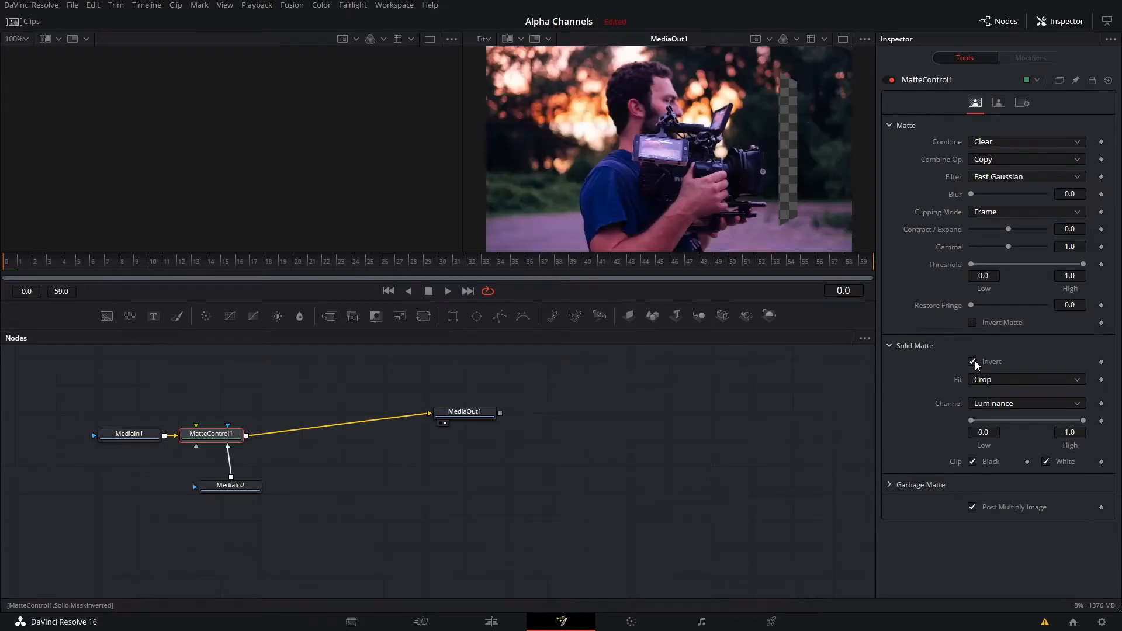
pyautogui.rightClick(385, 480)
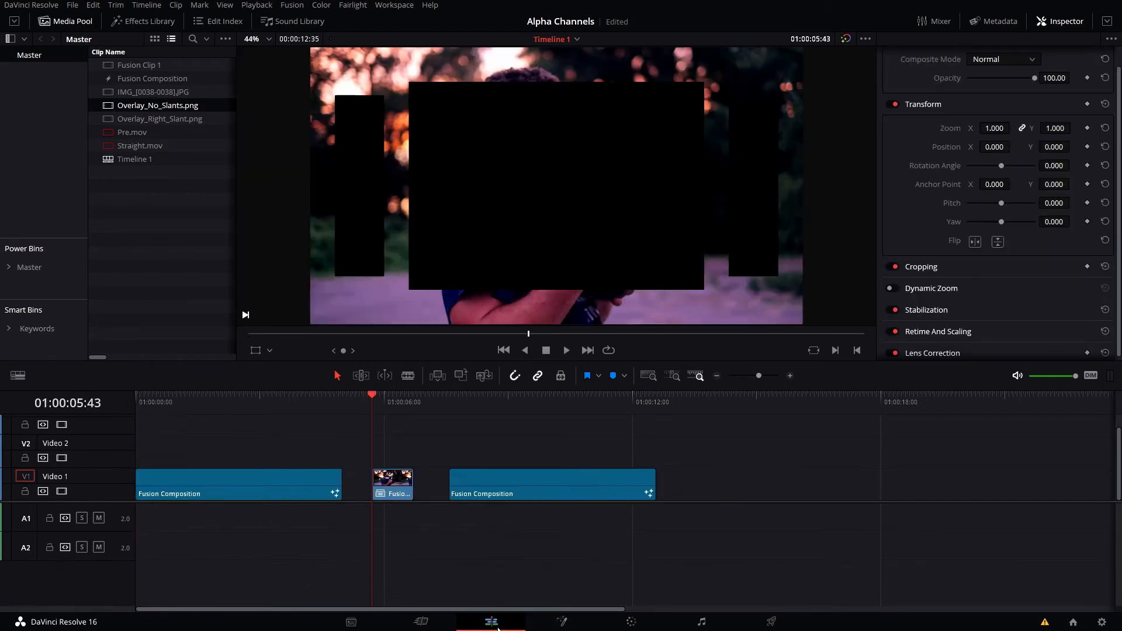
pyautogui.click(560, 621)
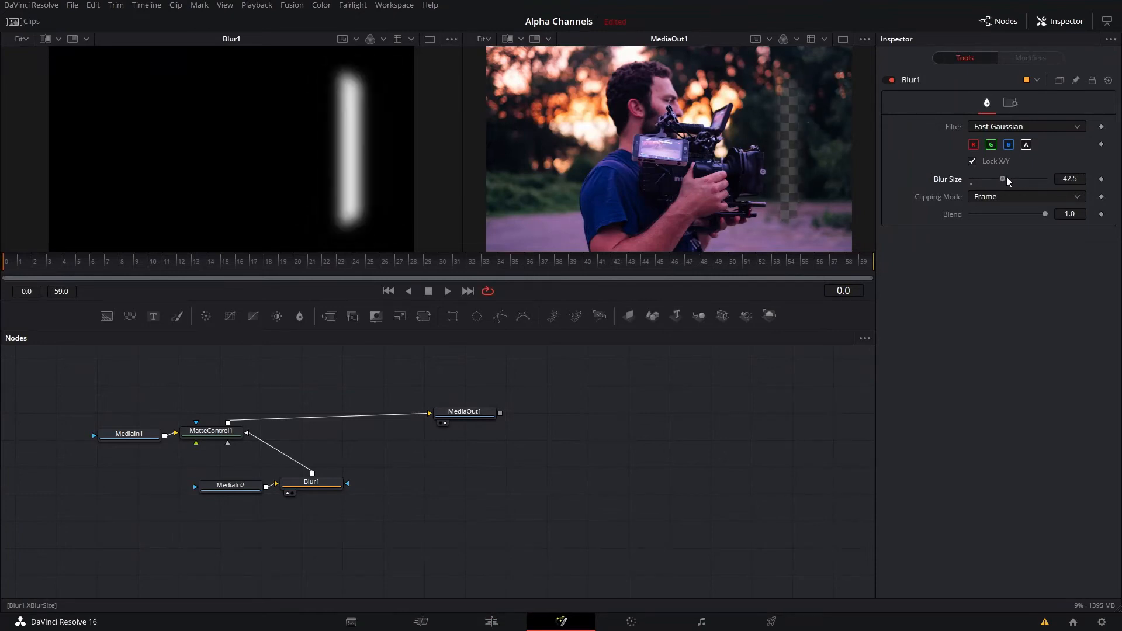
pyautogui.moveTo(1002, 179); pyautogui.dragTo(1008, 179)
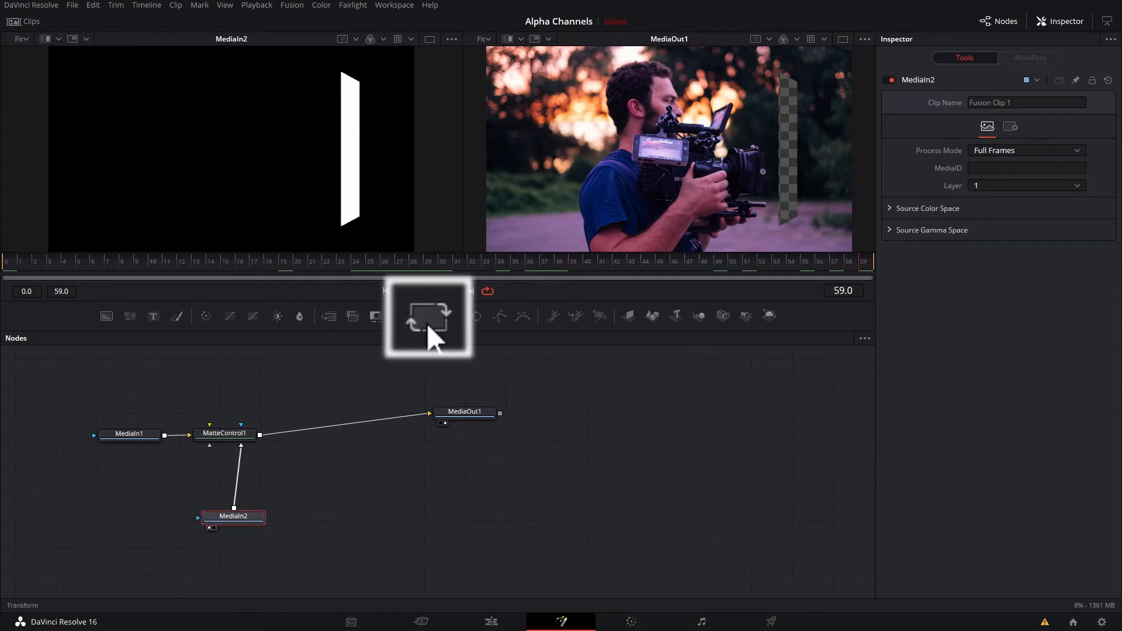
# - Add a Transform after MediaIn2 and keyframe the overlay sweeping off the photo's left edge
pyautogui.click(423, 317)
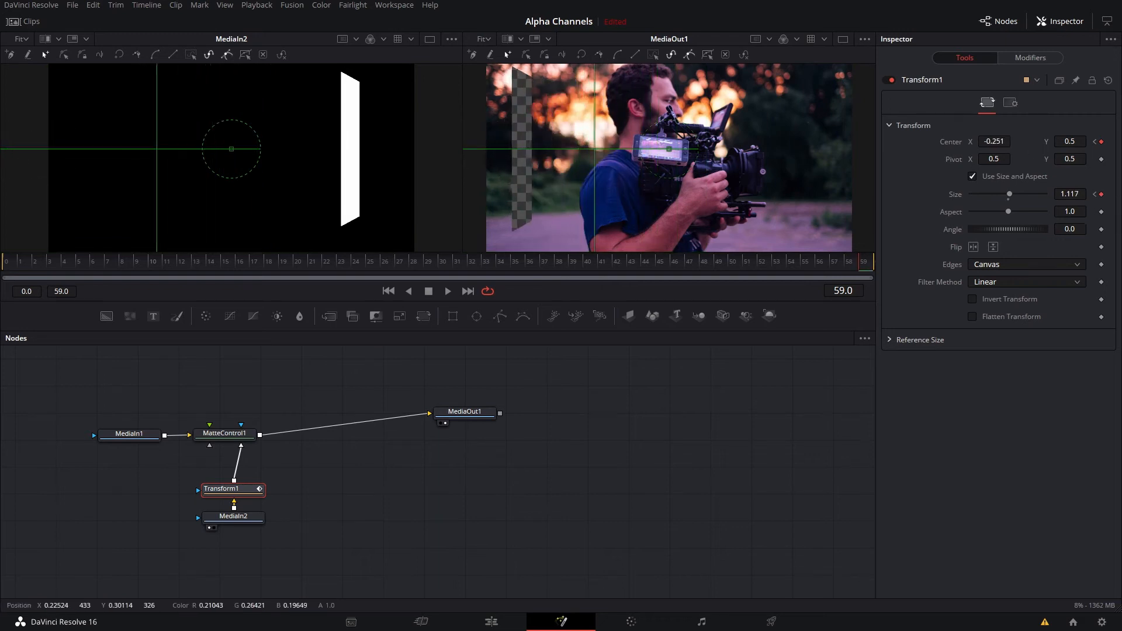
pyautogui.moveTo(1009, 194); pyautogui.dragTo(1015, 194)
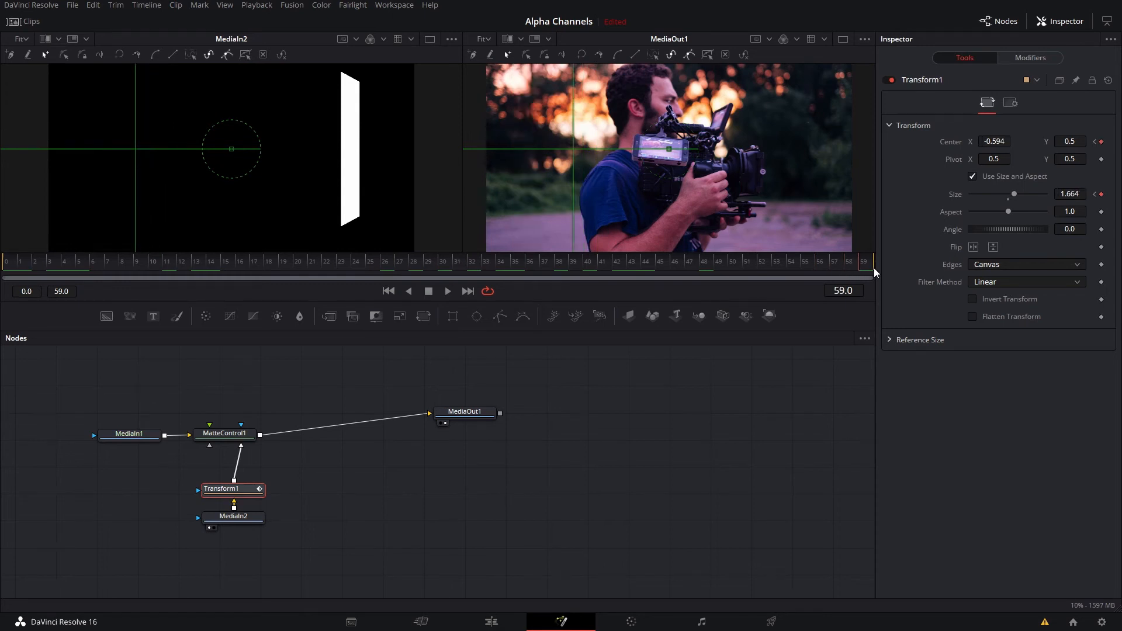
pyautogui.moveTo(839, 327)
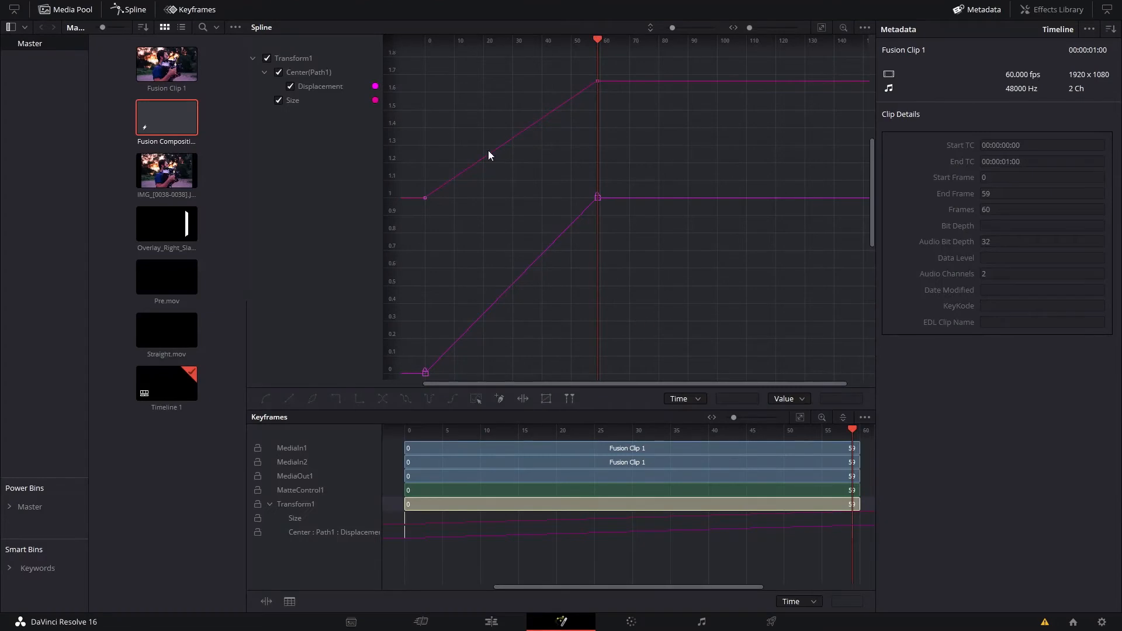
pyautogui.moveTo(551, 69)
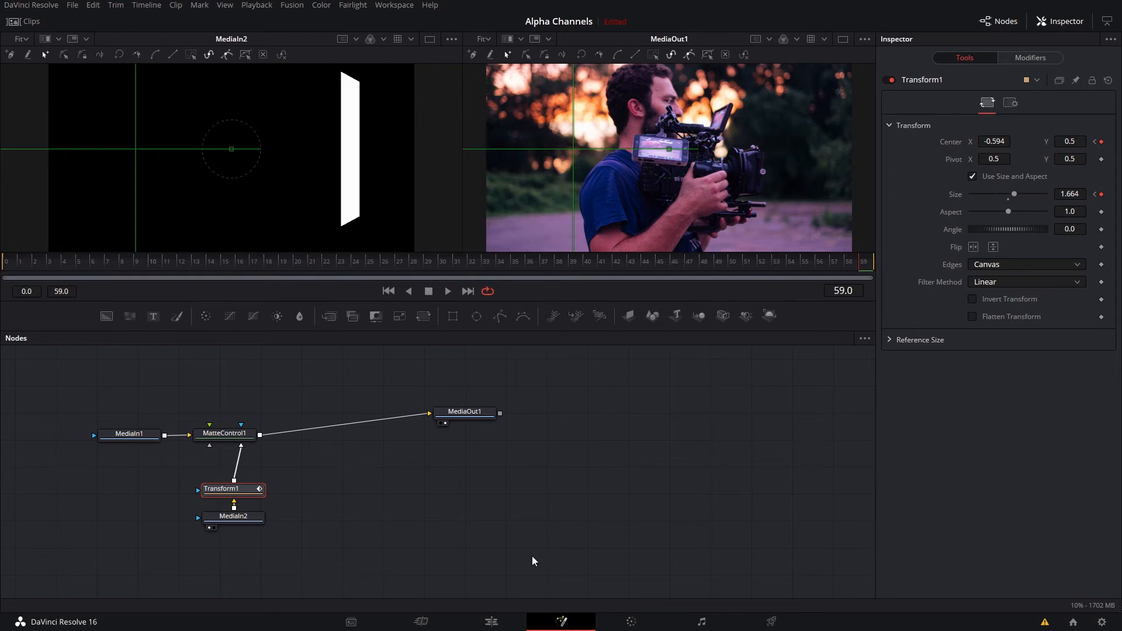
# - Finish the matte composite in Resolve before heading to the FFmpeg download page
pyautogui.click(770, 621)
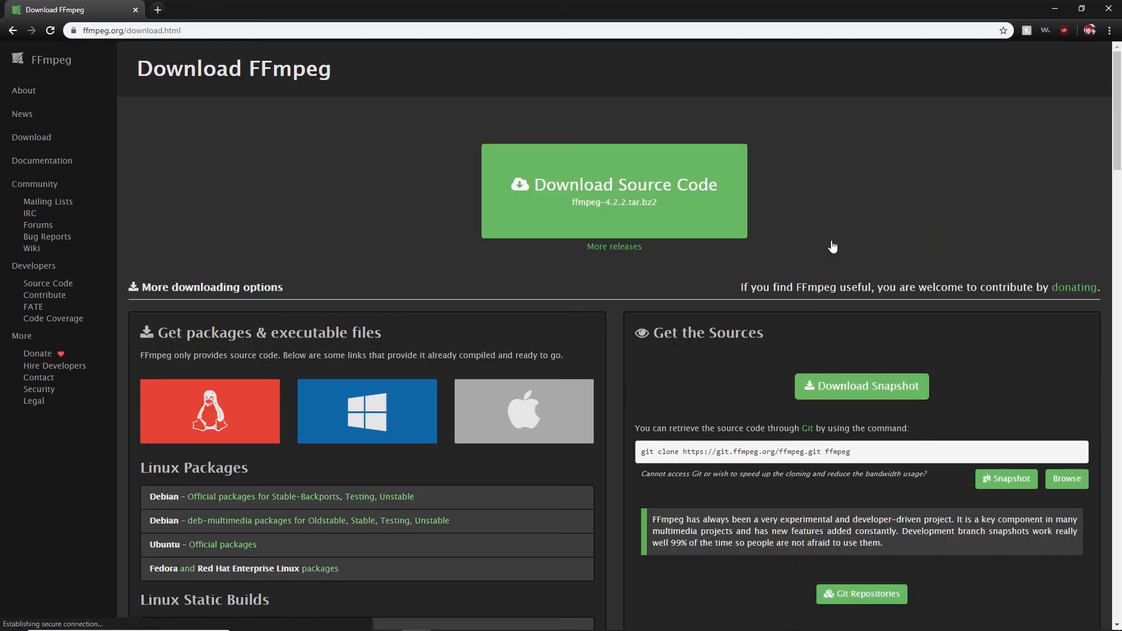
# - Download the static 64-bit Windows FFmpeg build from the Zeranoe builds page
pyautogui.click(366, 410)
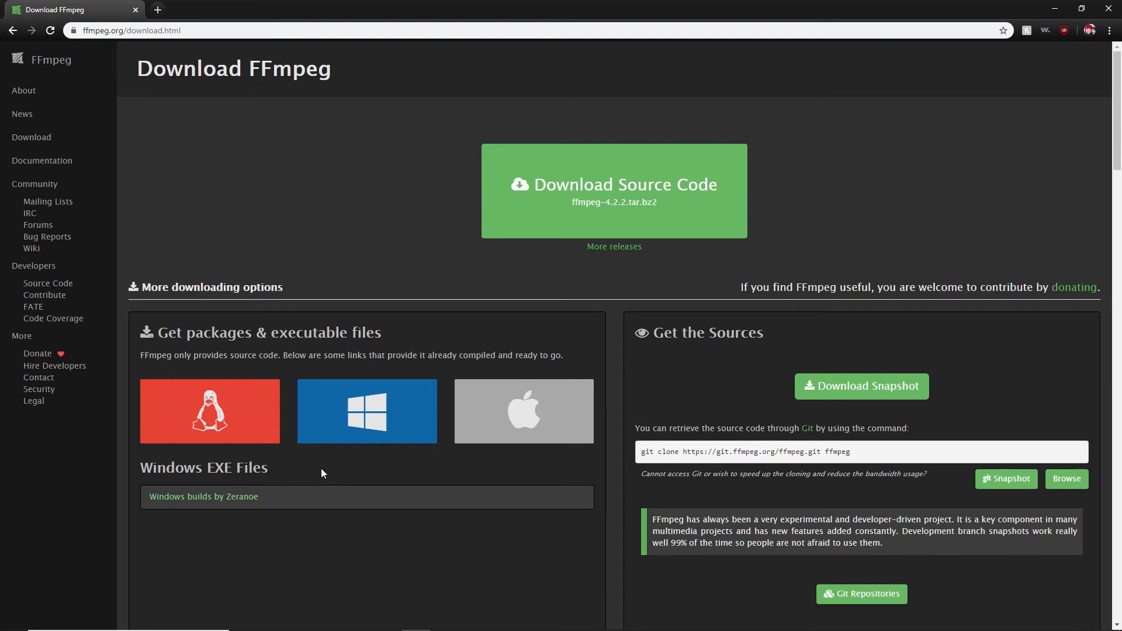
pyautogui.moveTo(368, 411)
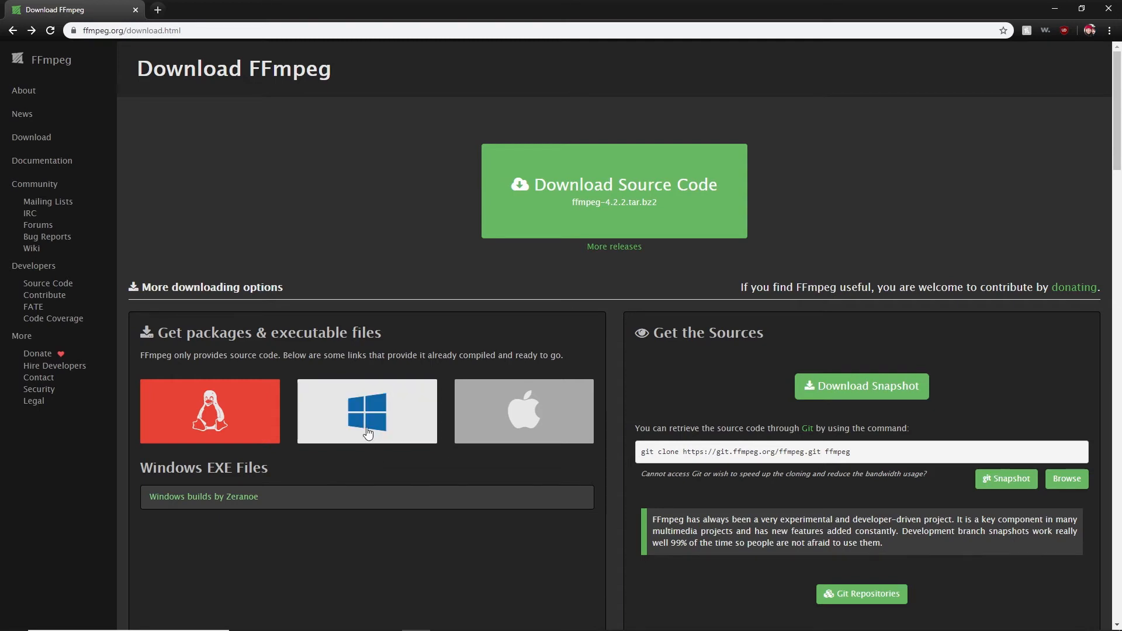
pyautogui.click(366, 410)
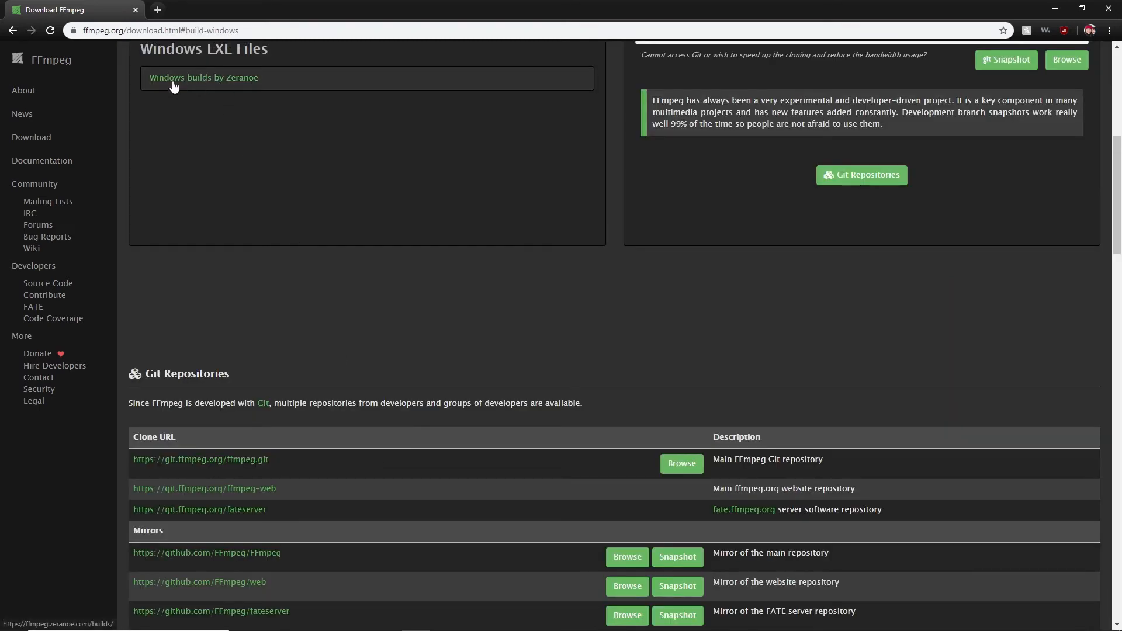
pyautogui.click(203, 77)
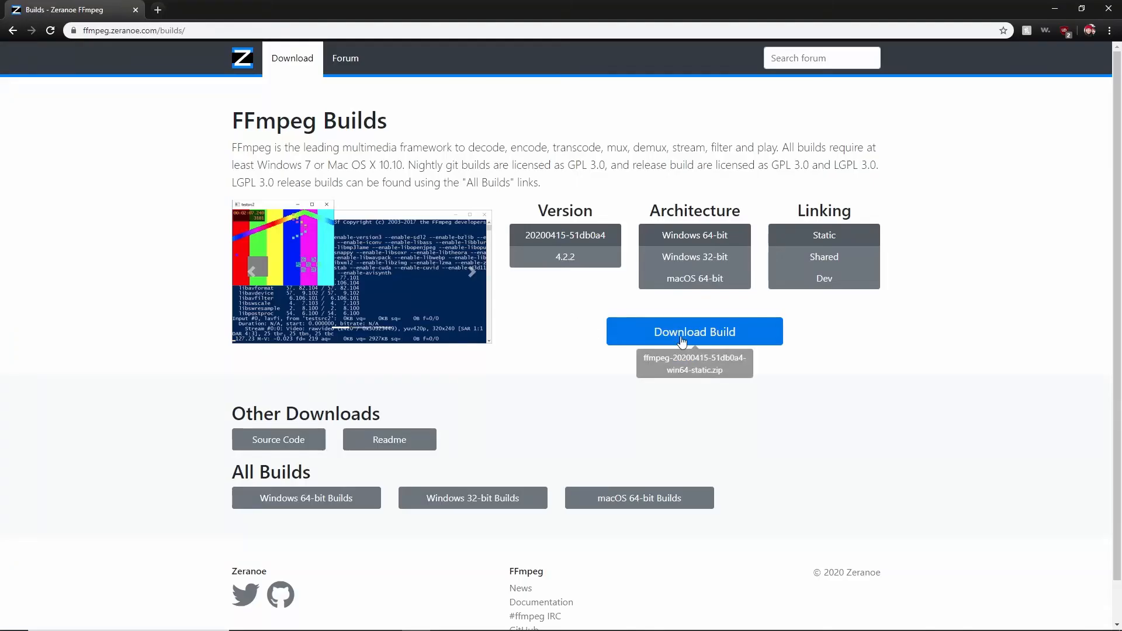
pyautogui.click(693, 331)
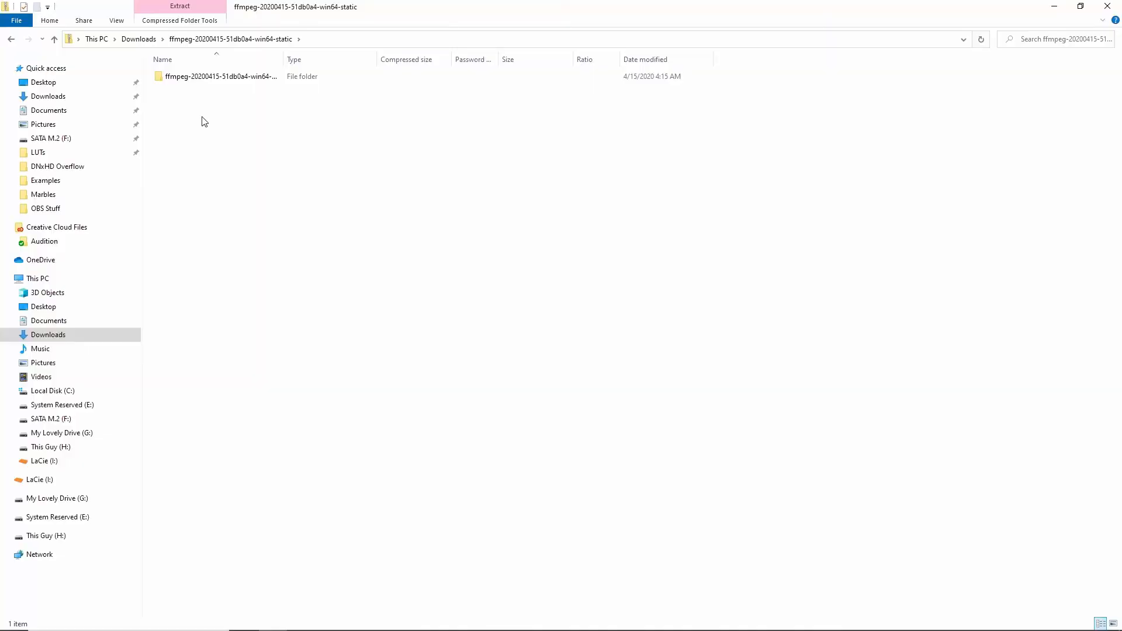
# - Browse into the extracted FFmpeg build's bin folder holding ffmpeg.exe
pyautogui.doubleClick(221, 76)
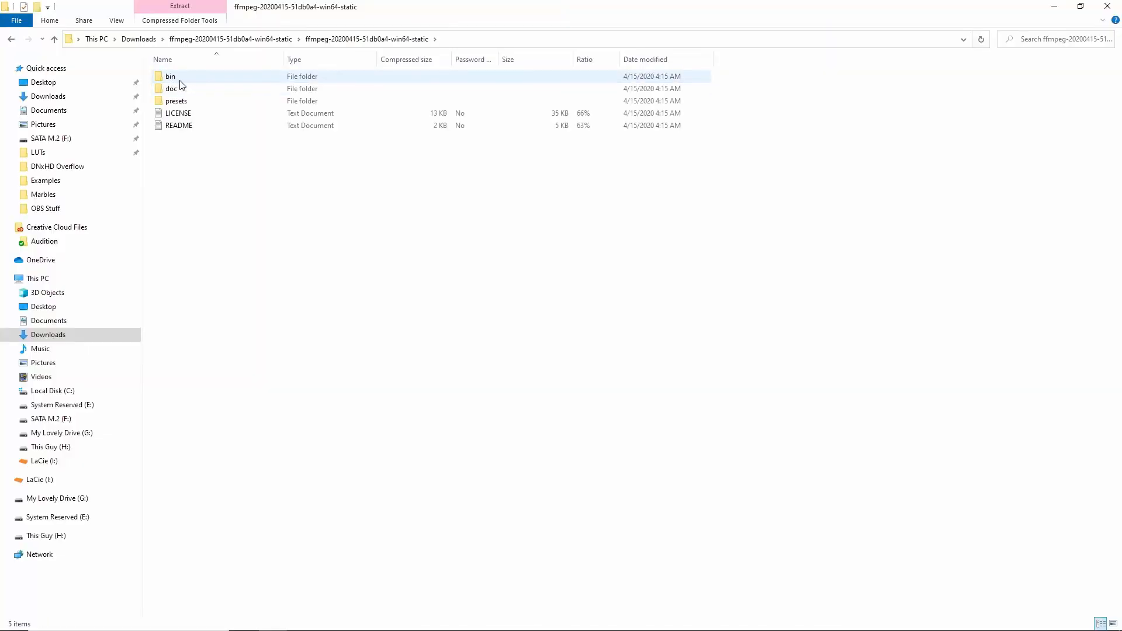
pyautogui.doubleClick(171, 76)
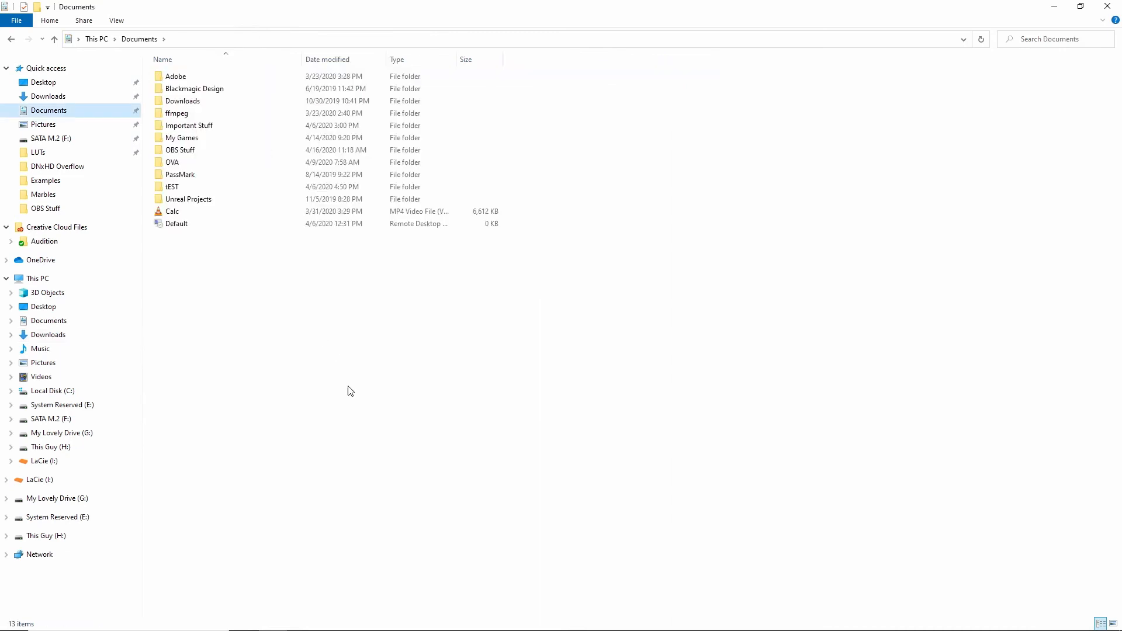
pyautogui.moveTo(331, 336)
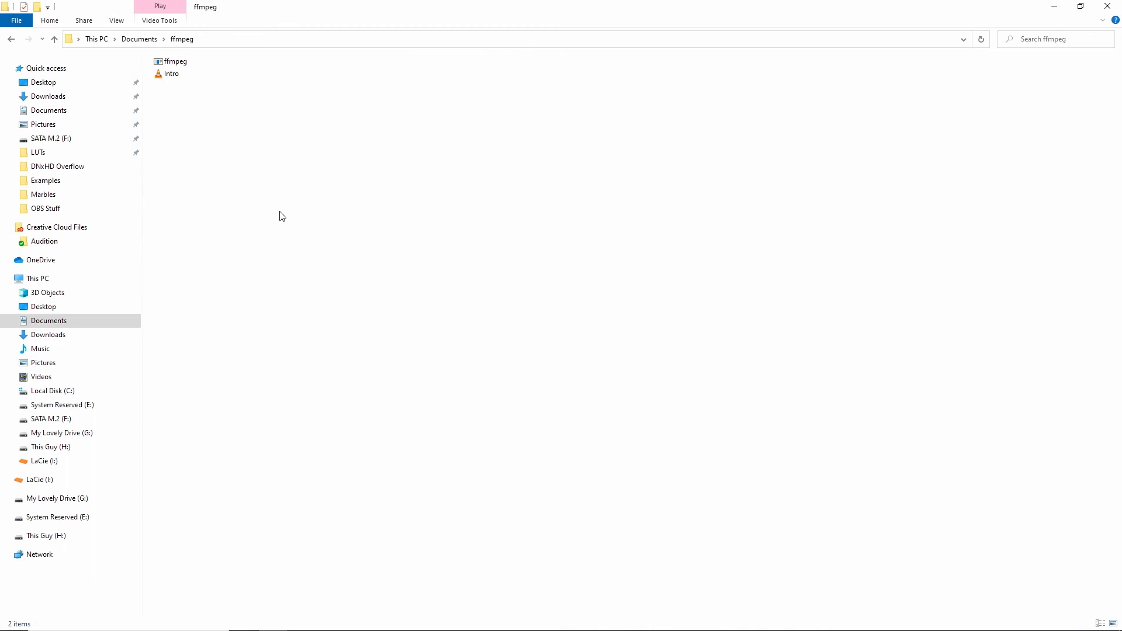
pyautogui.moveTo(342, 267)
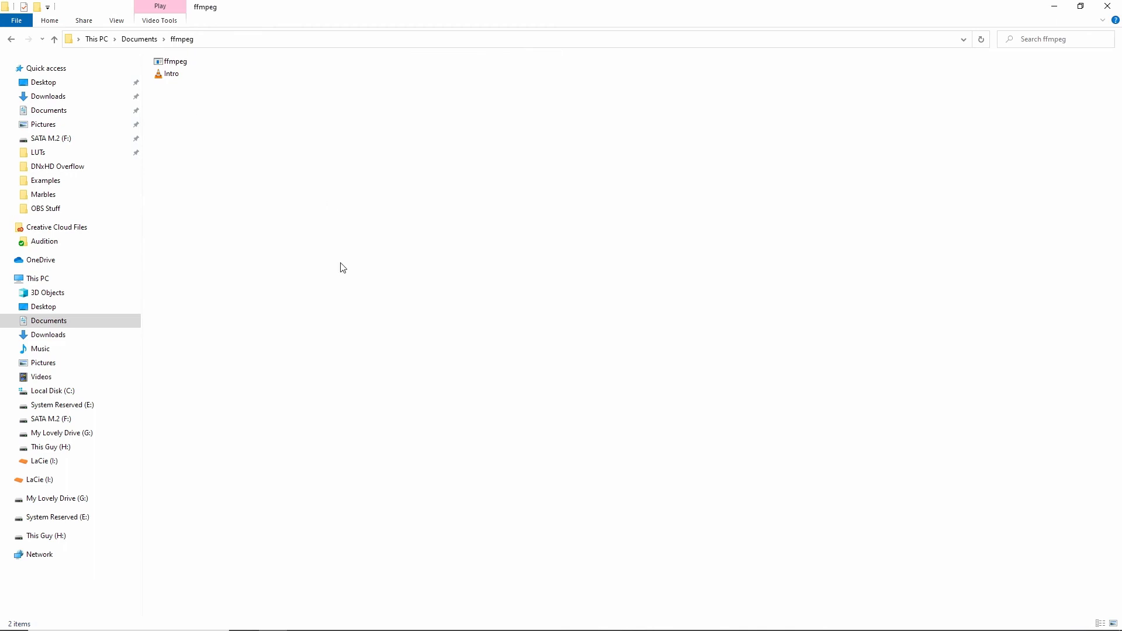
pyautogui.moveTo(229, 126)
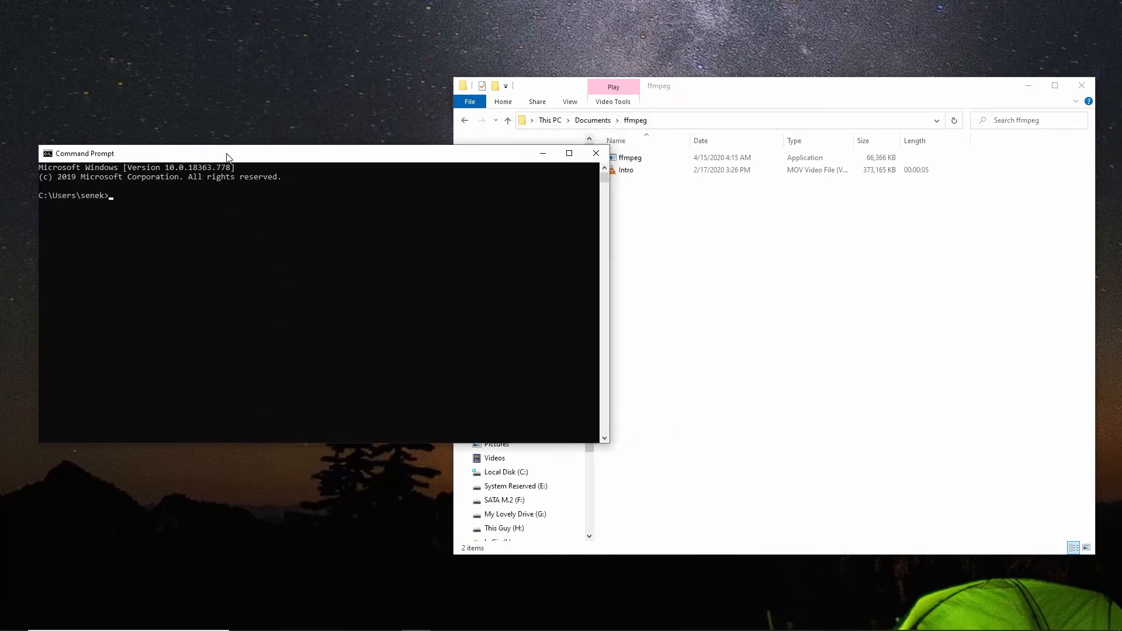
# - Change directory to C:\Users\senek\Documents\ffmpeg
pyautogui.write('cd')
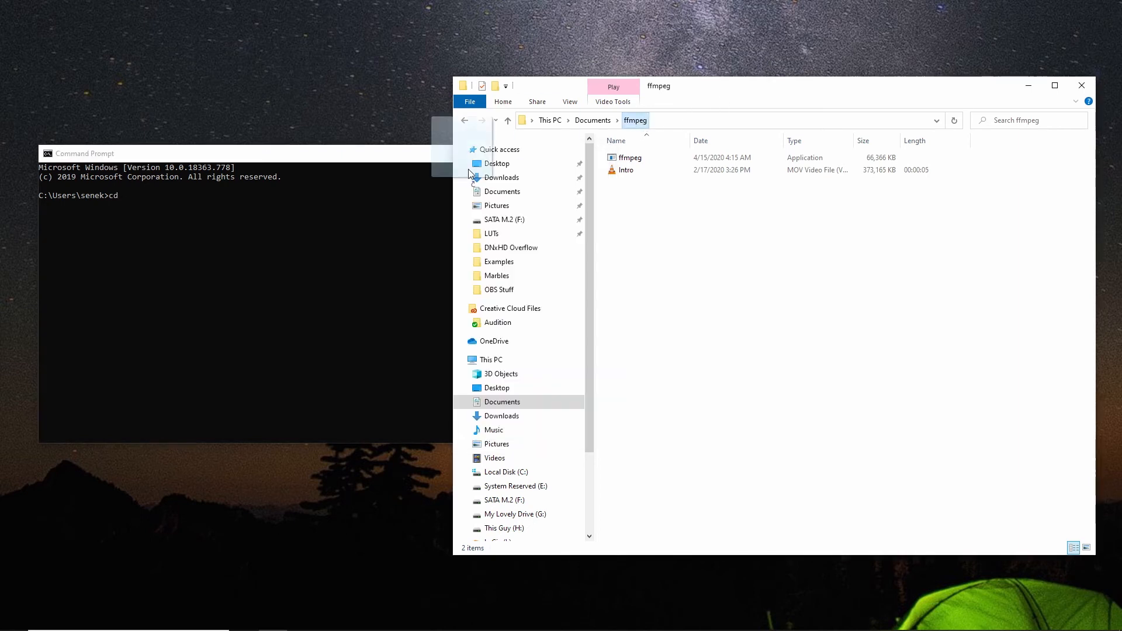
pyautogui.write('C:\\Users\\senek\\Documents\\ffmpeg')
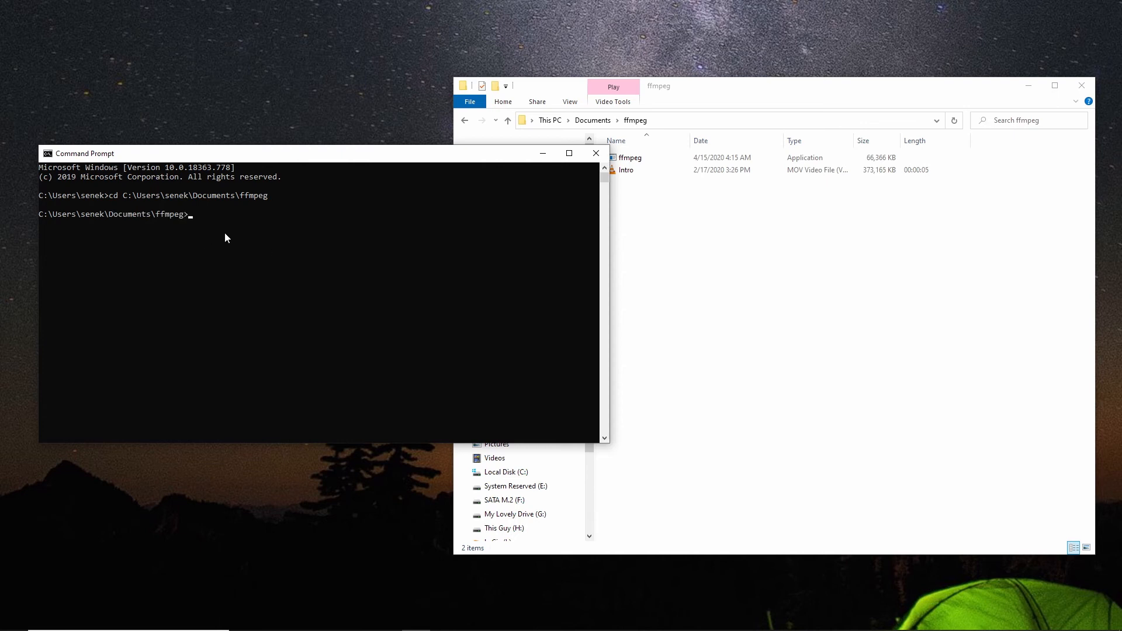
pyautogui.click(627, 170)
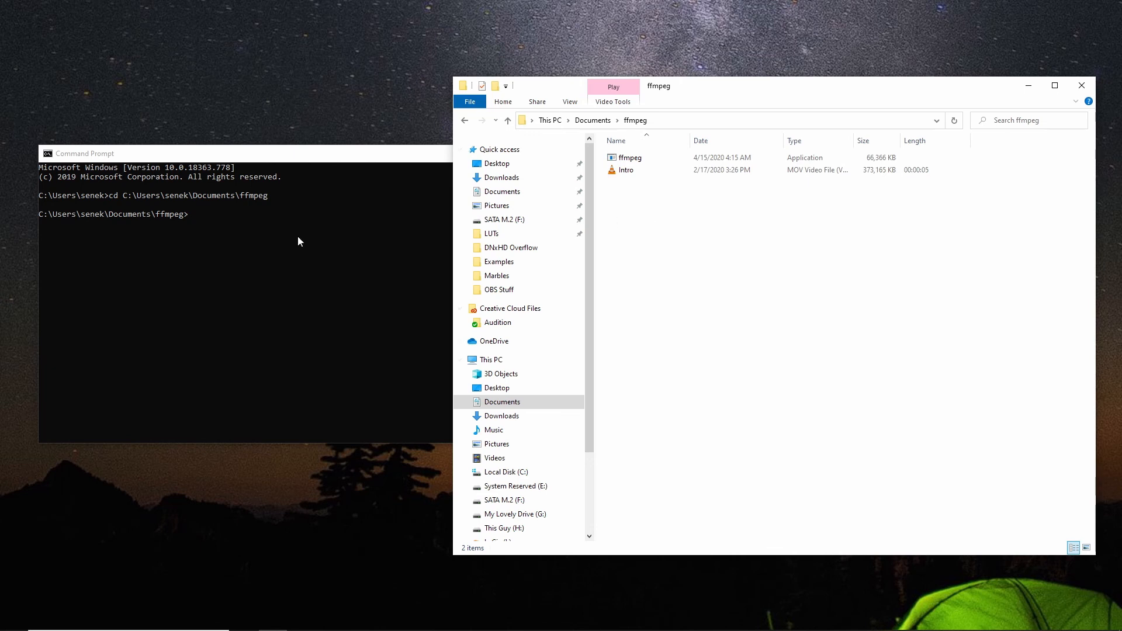
pyautogui.moveTo(263, 244)
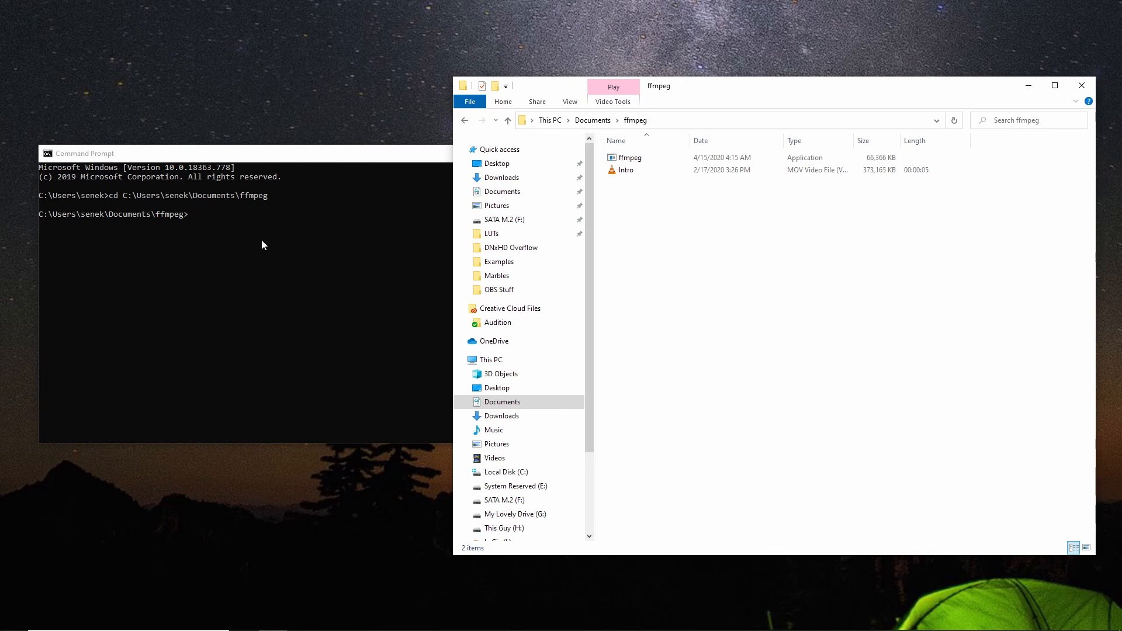
# - Begin the ffmpeg -i command and confirm the Intro clip is a MOV file
pyautogui.write('f')
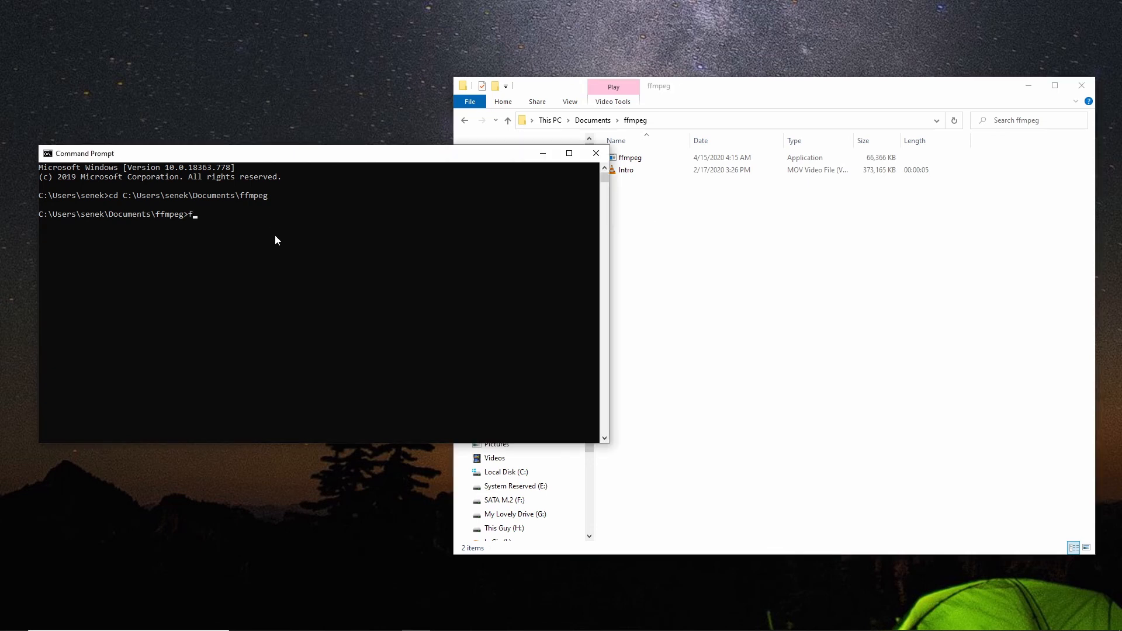
pyautogui.write('fmpeg')
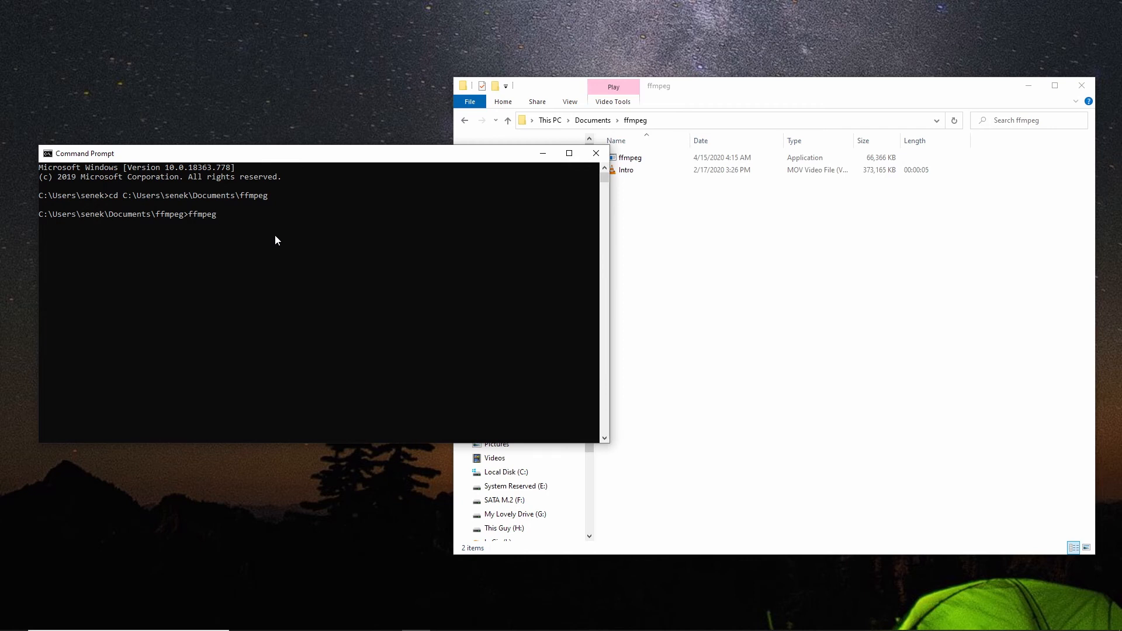
pyautogui.write('-i')
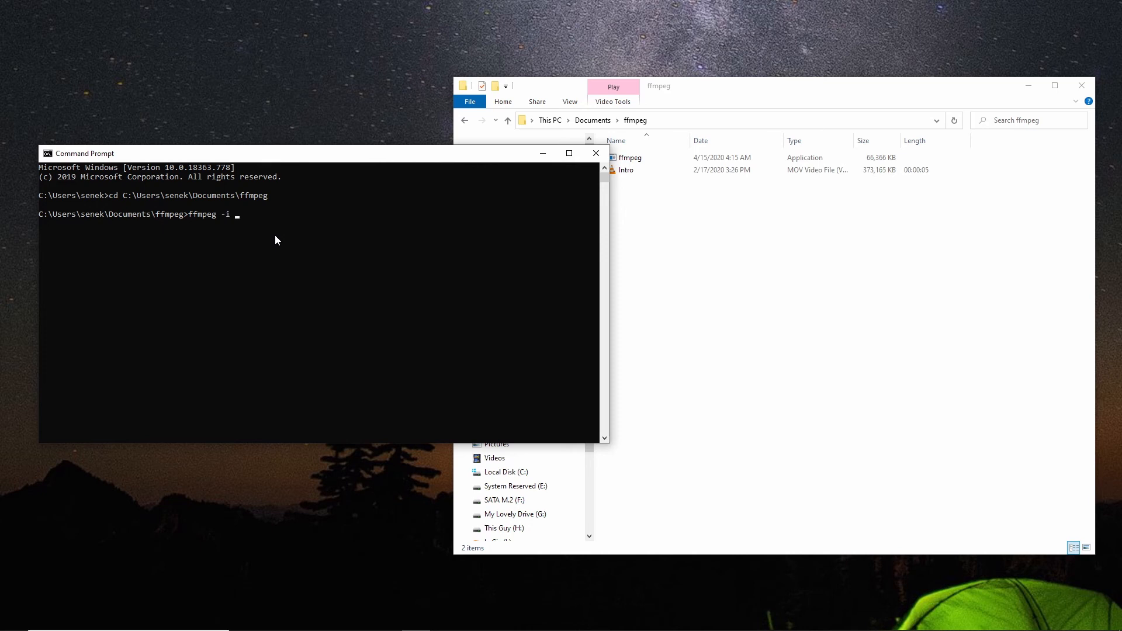
pyautogui.moveTo(581, 170)
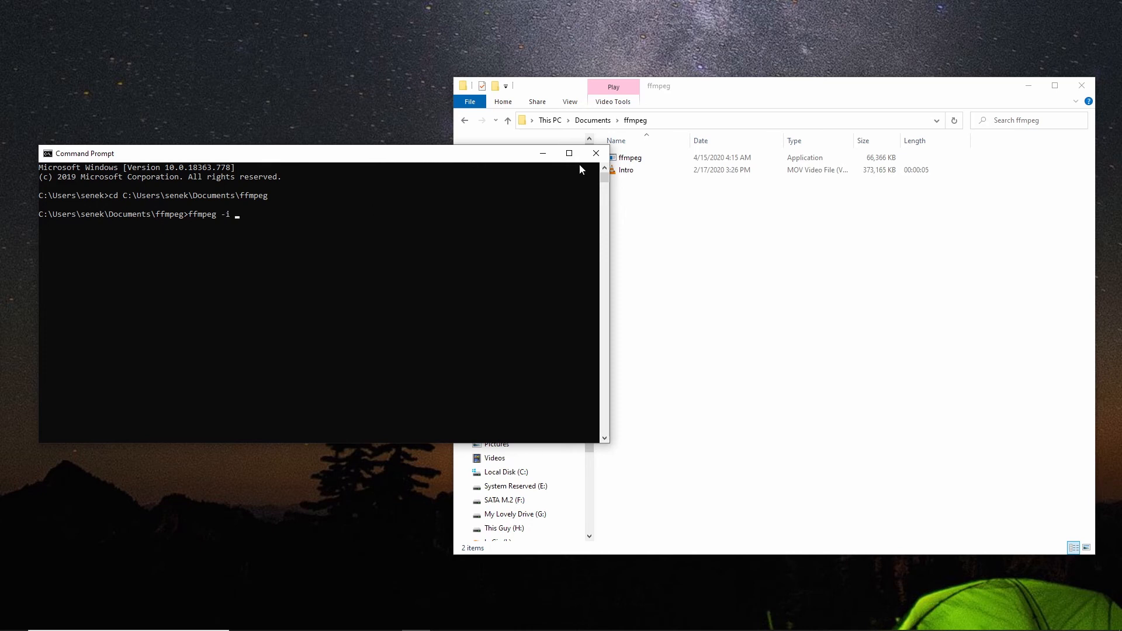
pyautogui.click(627, 169)
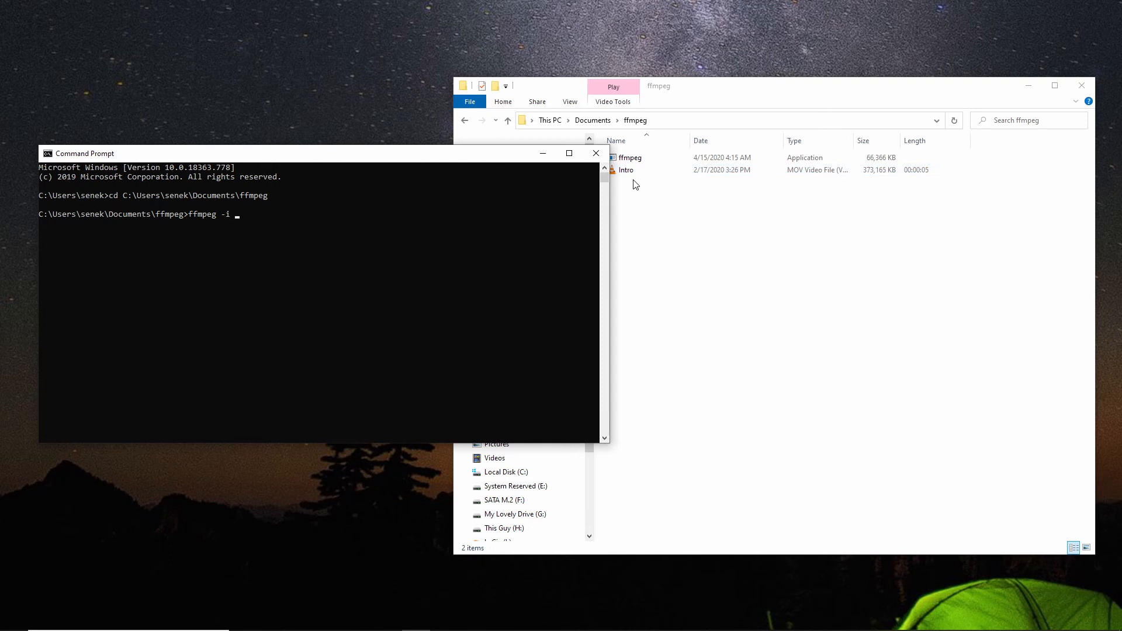
pyautogui.click(627, 170)
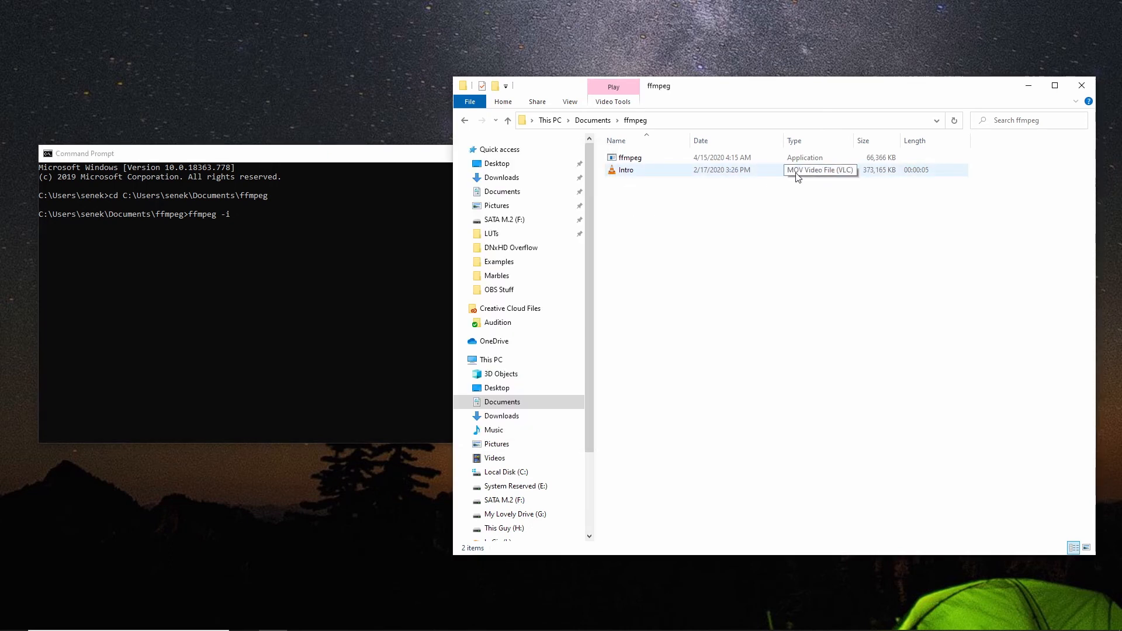
# - Complete 'ffmpeg -i intro.mov intro.webm' and run it to start the encode
pyautogui.write('intro.mov')
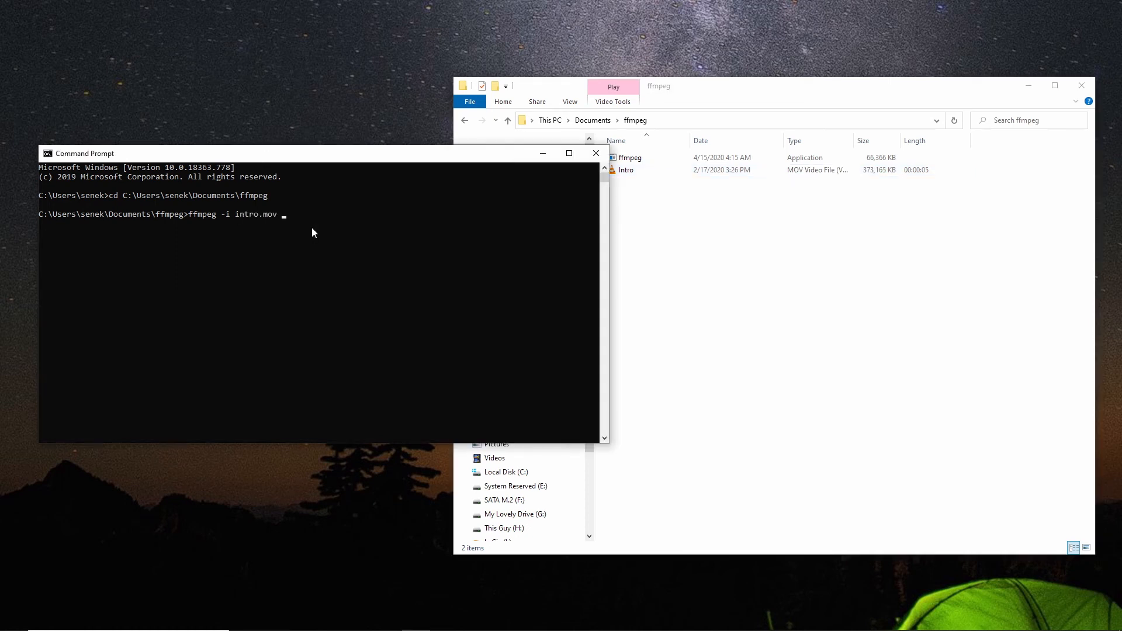
pyautogui.write('int')
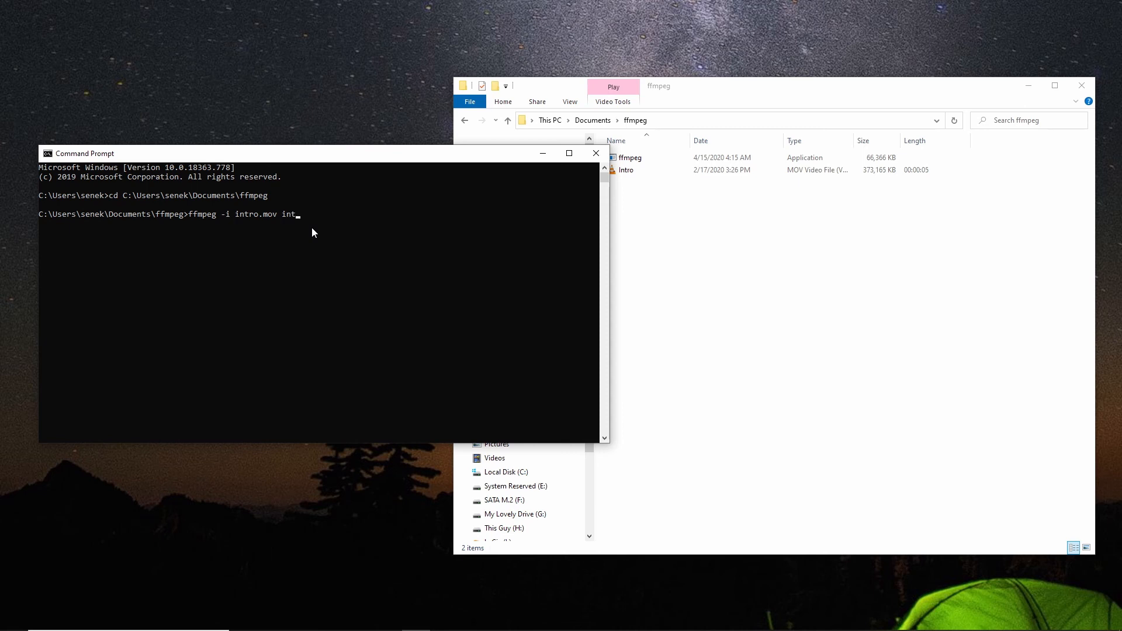
pyautogui.write('ro')
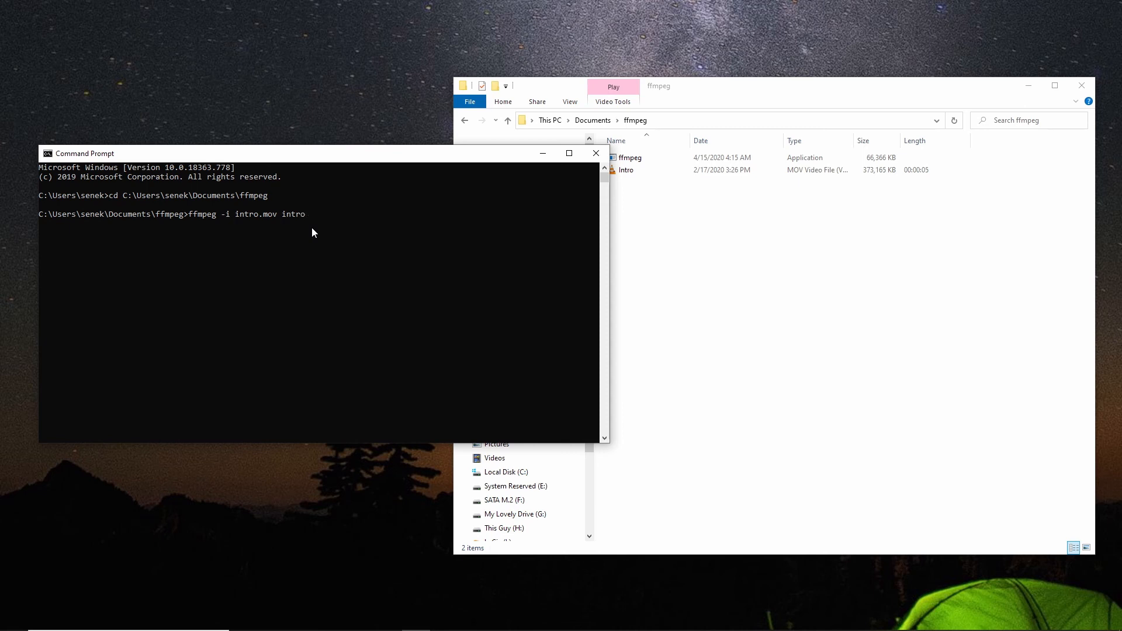
pyautogui.write('.webm')
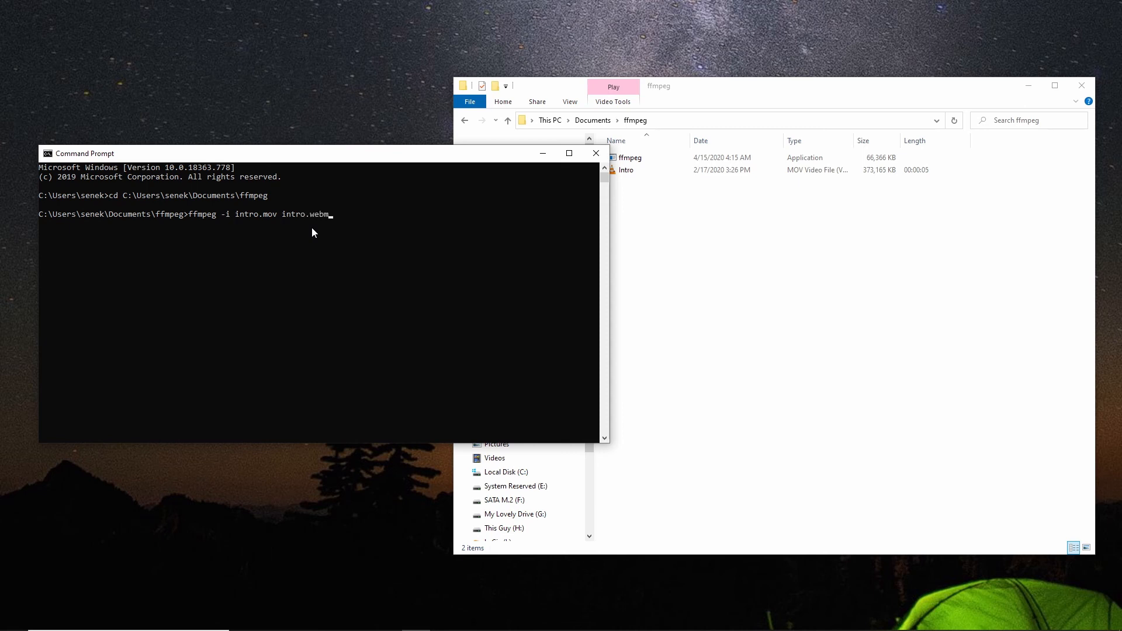
pyautogui.press('enter')
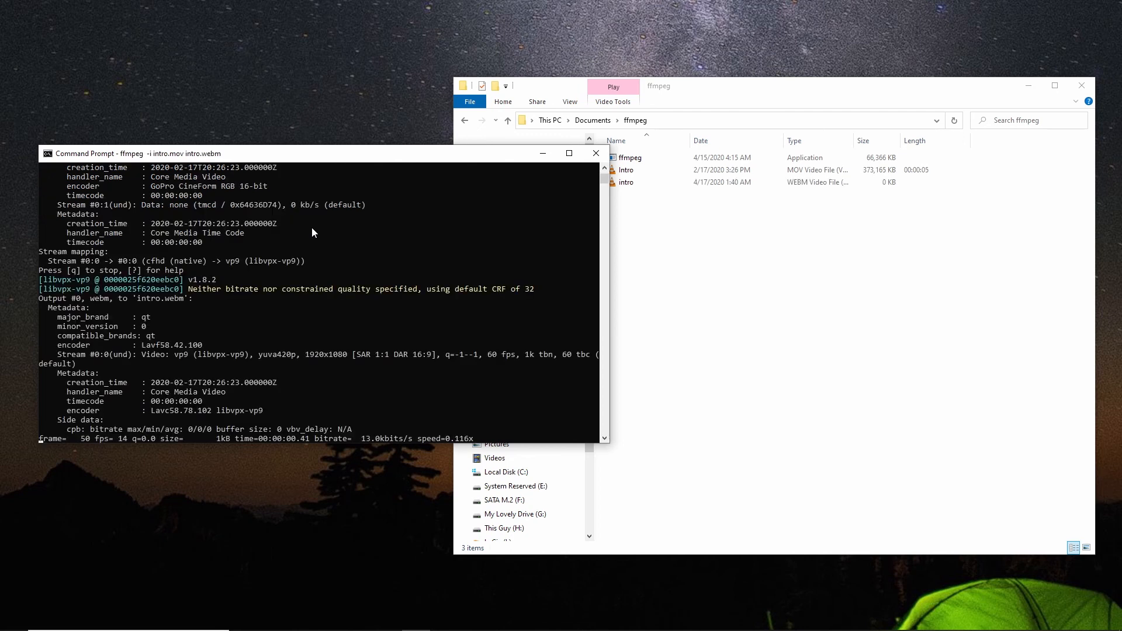